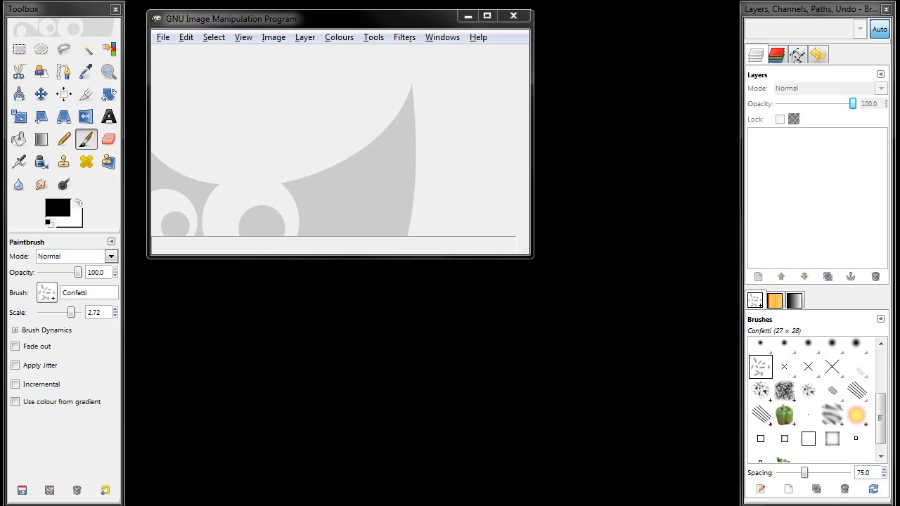
# - Create a new blank image at the default size
pyautogui.click(270, 166)
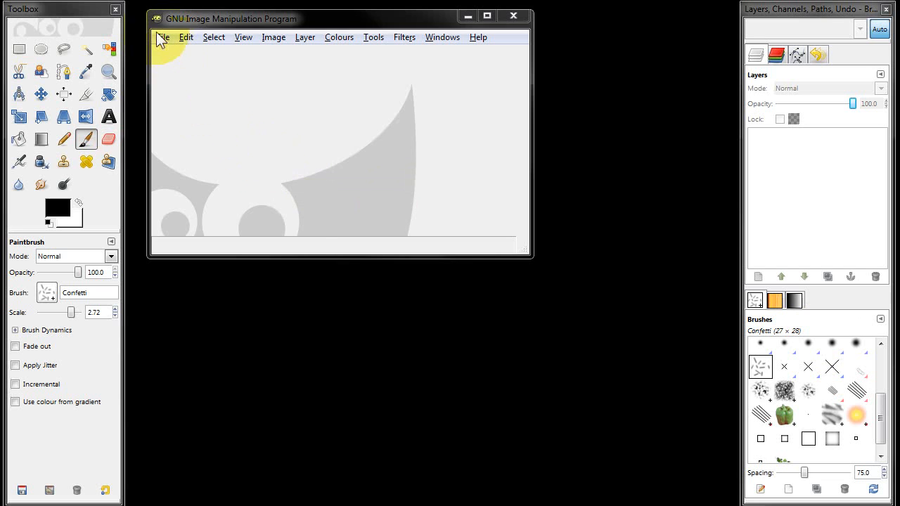
pyautogui.click(163, 36)
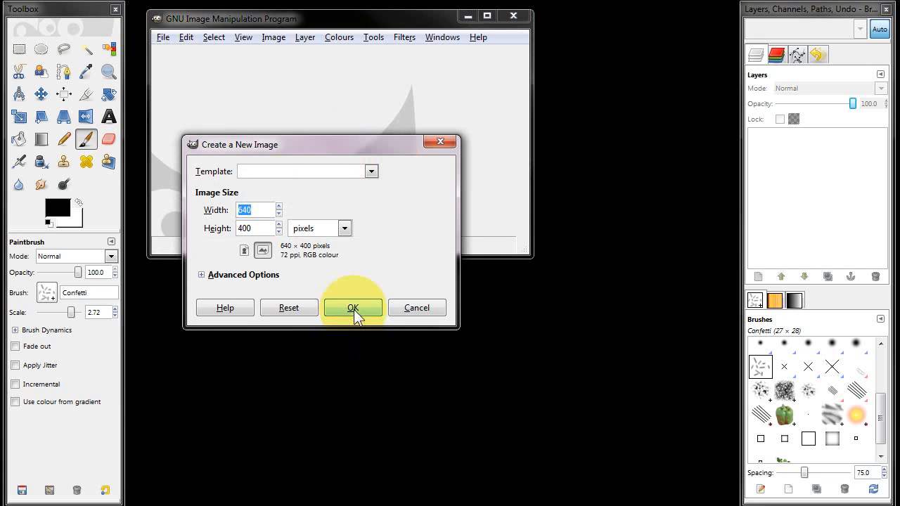
pyautogui.click(351, 308)
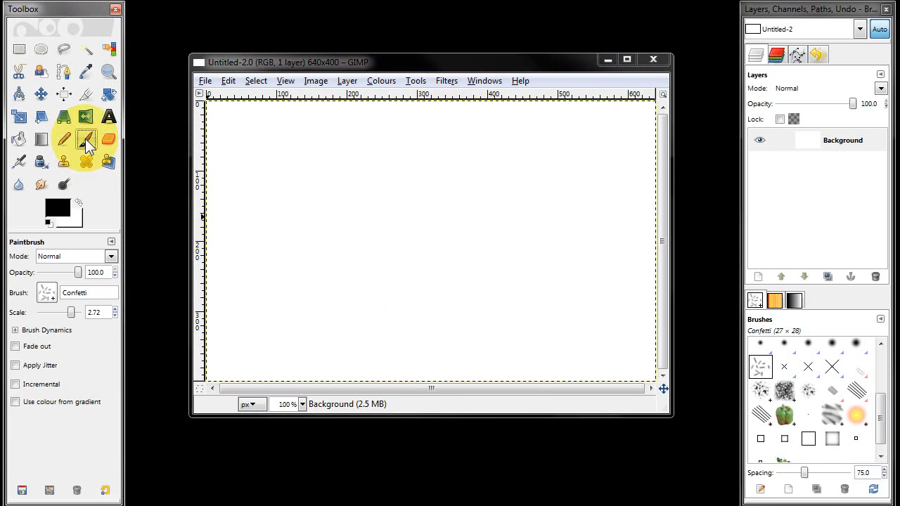
# - Paint black Pencil Sketch hatch strokes with the Paintbrush, including a dense scribble mid-canvas
pyautogui.click(46, 293)
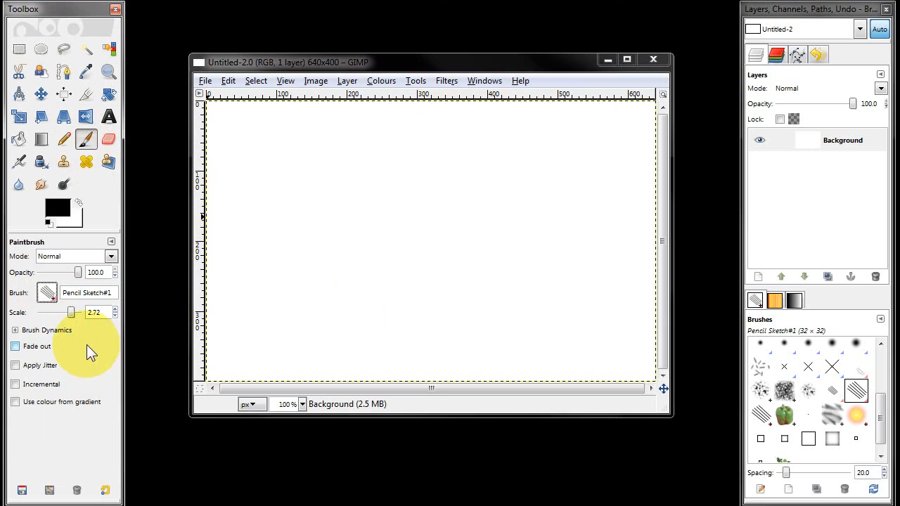
pyautogui.moveTo(239, 129); pyautogui.dragTo(281, 166)
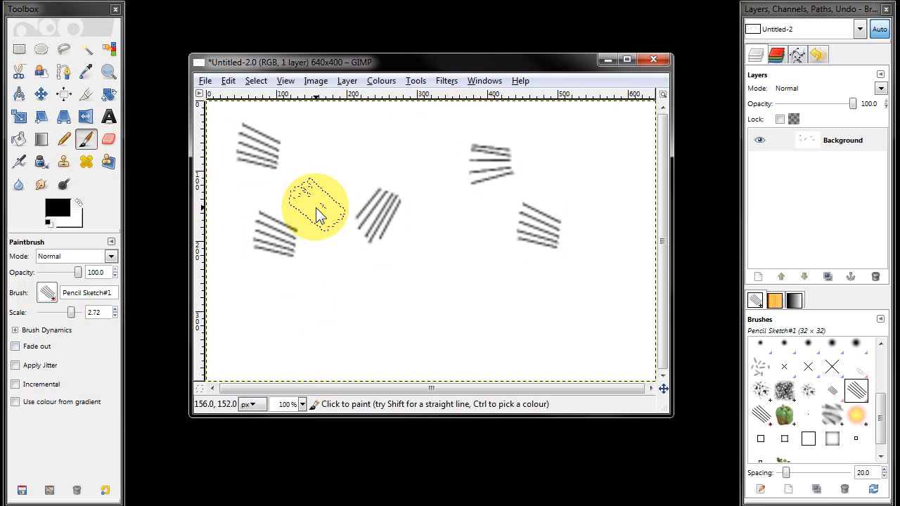
pyautogui.moveTo(313, 208); pyautogui.dragTo(405, 246)
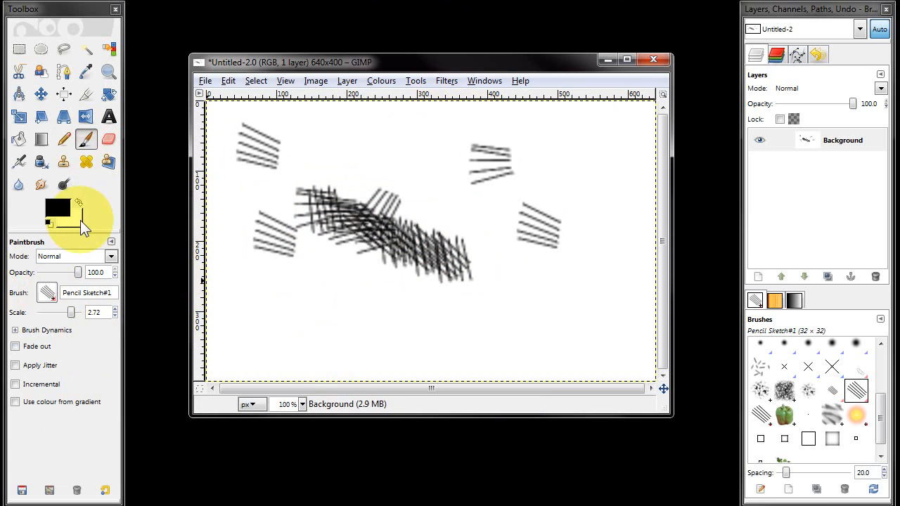
# - Change the foreground colour to red and browse down the brush list
pyautogui.click(56, 208)
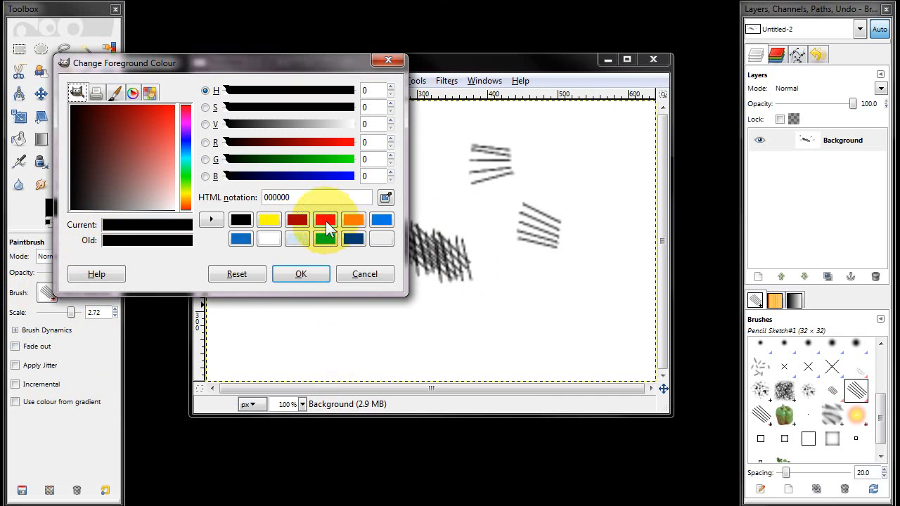
pyautogui.click(301, 273)
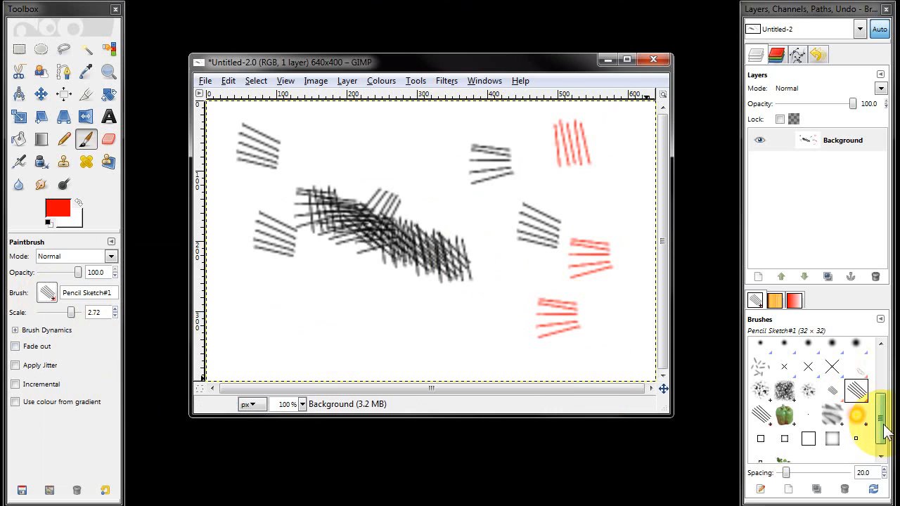
pyautogui.scroll(-3)
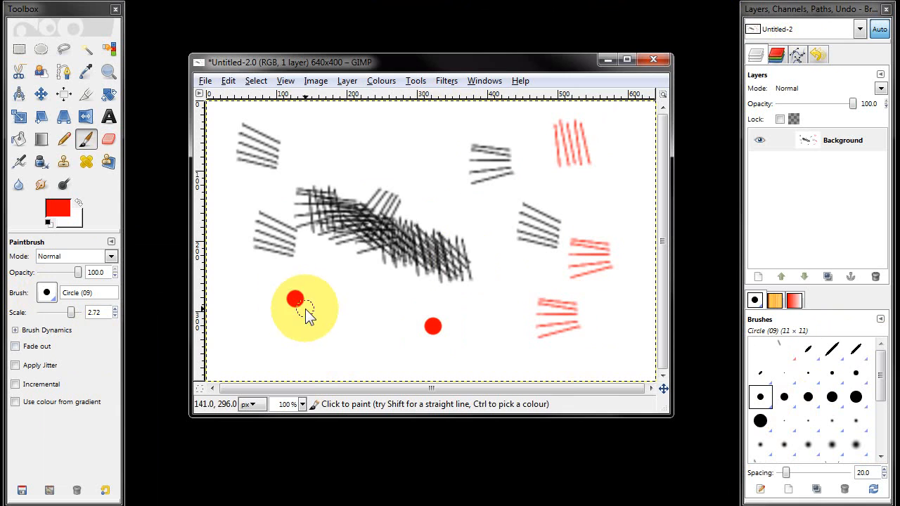
# - Stamp a red dot, enlarge the Circle brush scale and paint a thick red bar
pyautogui.click(329, 128)
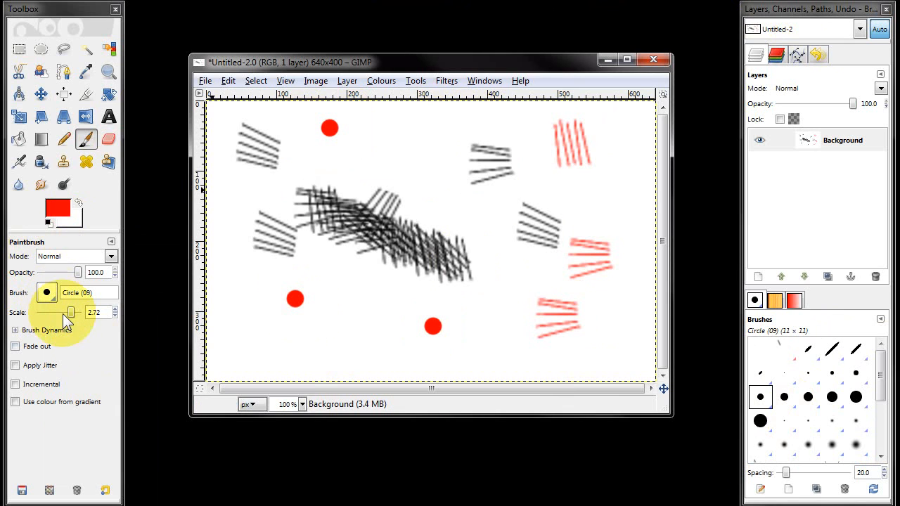
pyautogui.moveTo(70, 312); pyautogui.dragTo(54, 312)
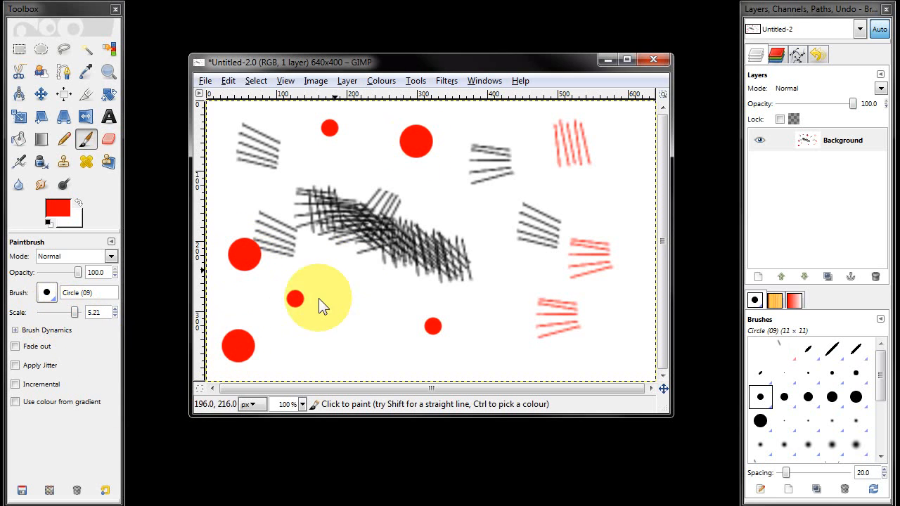
pyautogui.moveTo(316, 298); pyautogui.dragTo(506, 200)
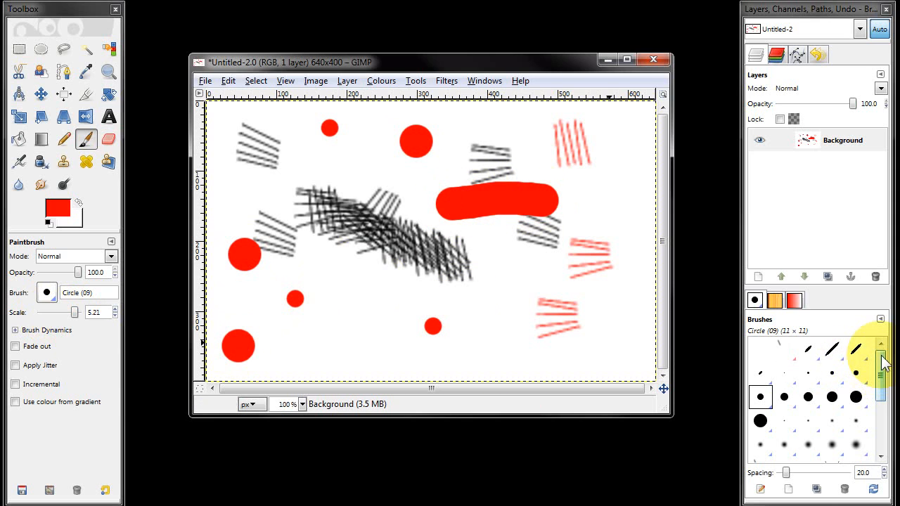
pyautogui.moveTo(822, 387)
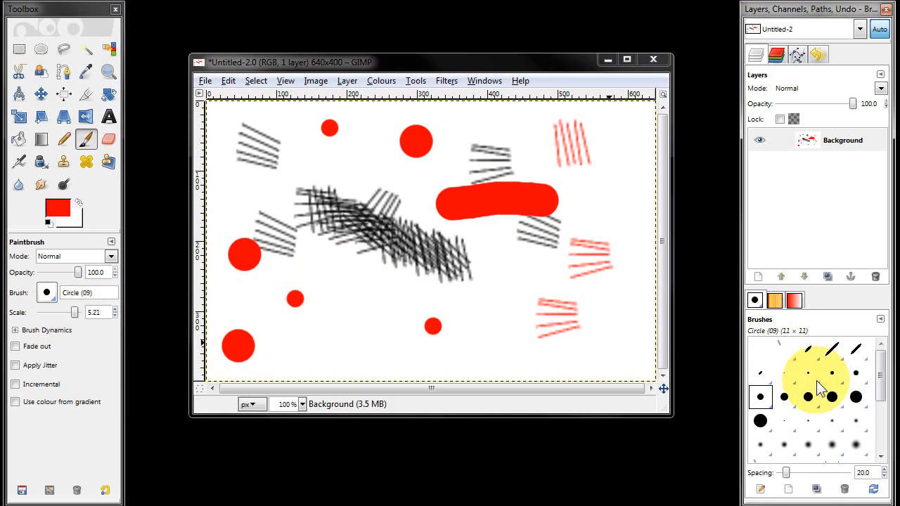
pyautogui.moveTo(832, 422)
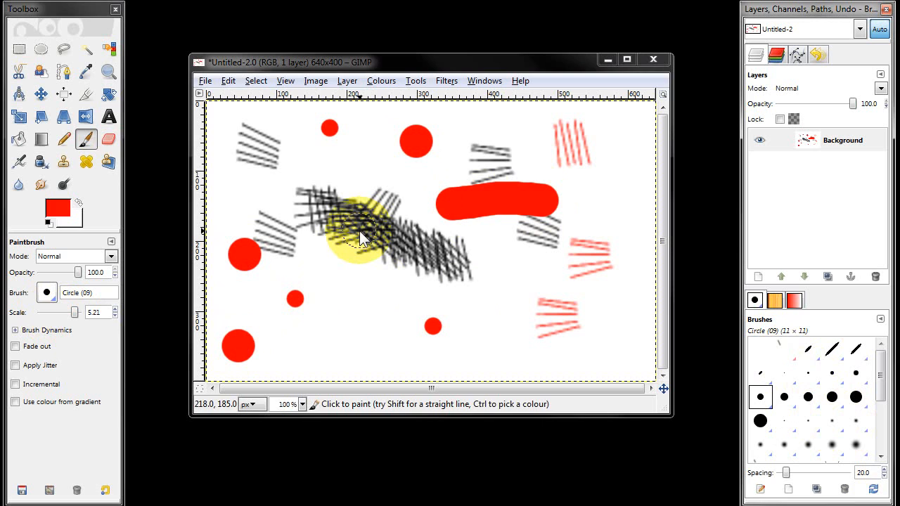
# - Close the test image without saving it
pyautogui.click(652, 59)
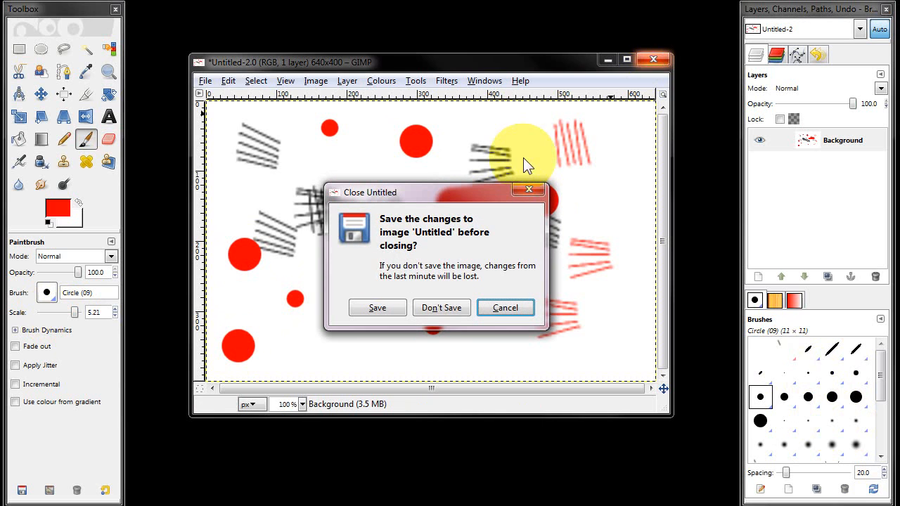
pyautogui.click(442, 306)
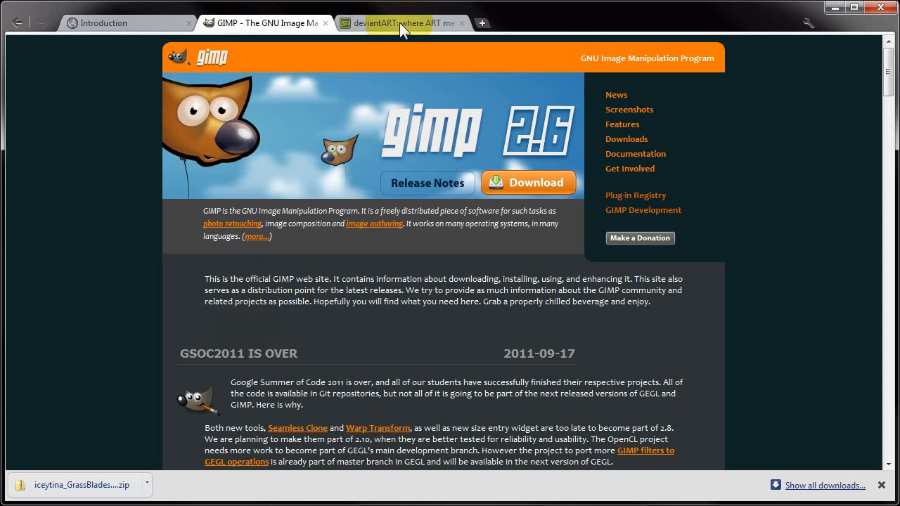
# - Enter 'gimp brushes' in the deviantART search box in Chrome
pyautogui.click(401, 22)
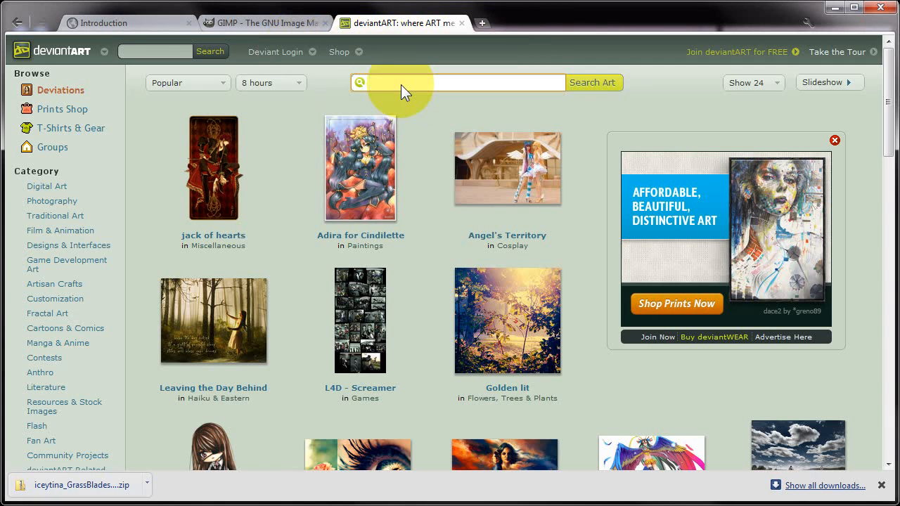
pyautogui.write('gimp')
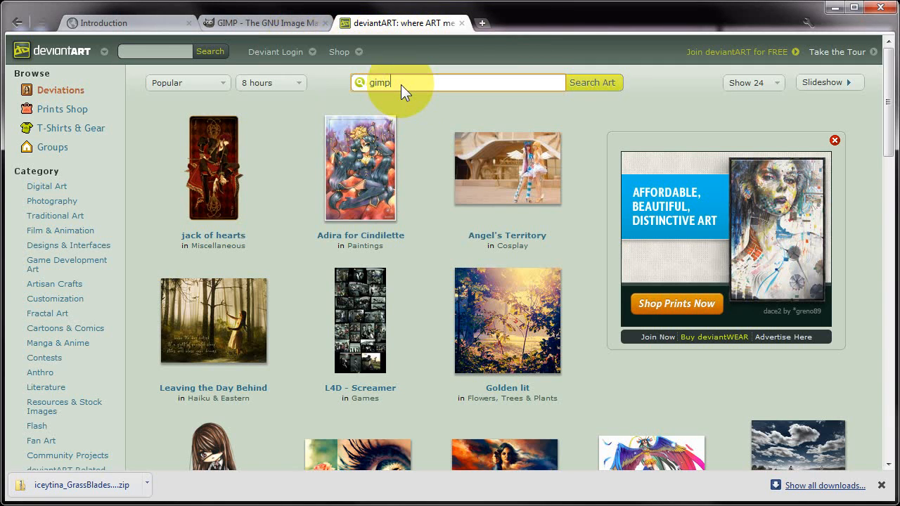
pyautogui.write('brushes')
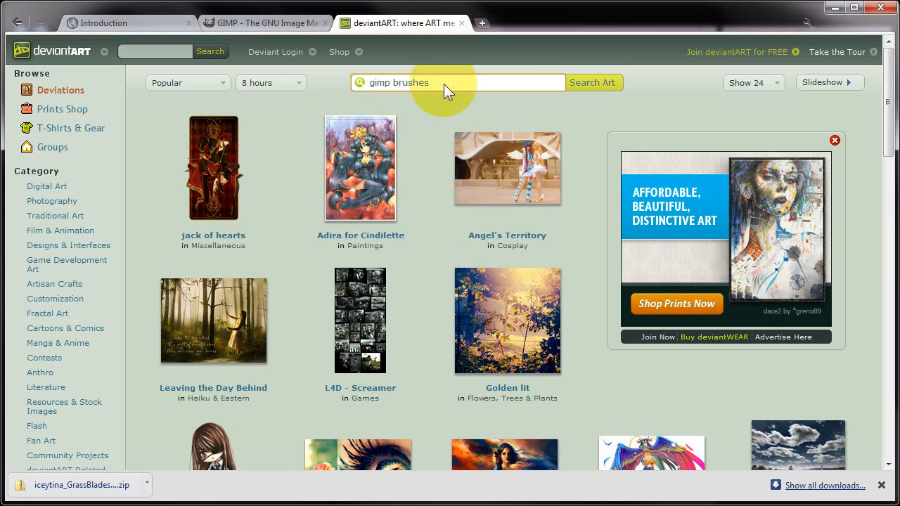
# - Run the gimp brushes search and browse down the results toward GIMP Arcane Runes Brushes
pyautogui.click(593, 82)
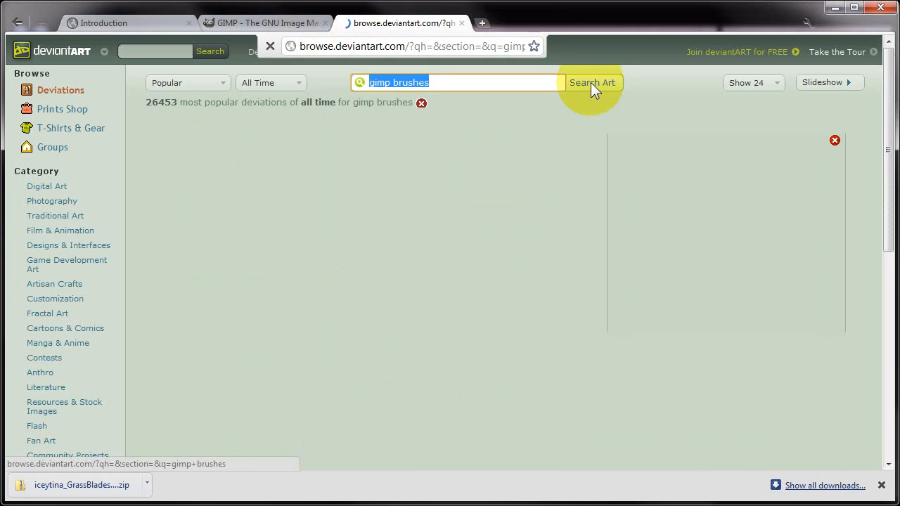
pyautogui.click(592, 82)
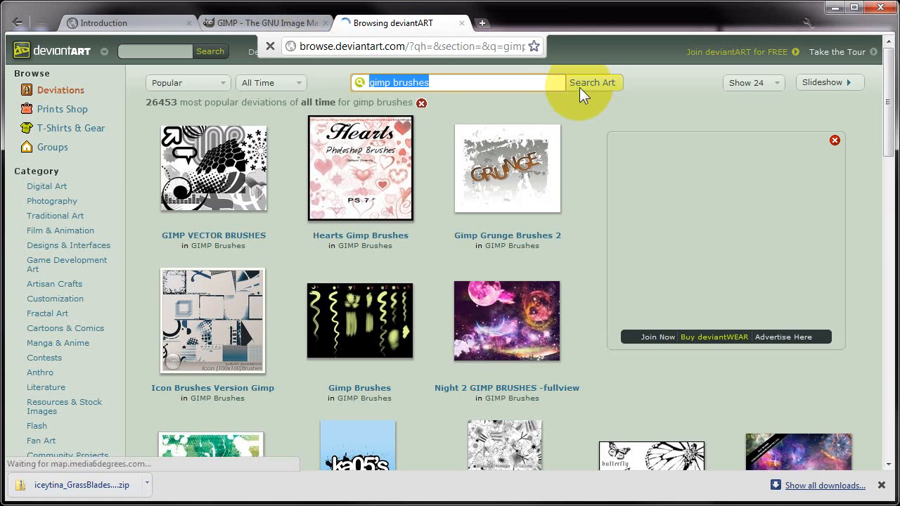
pyautogui.scroll(-3)
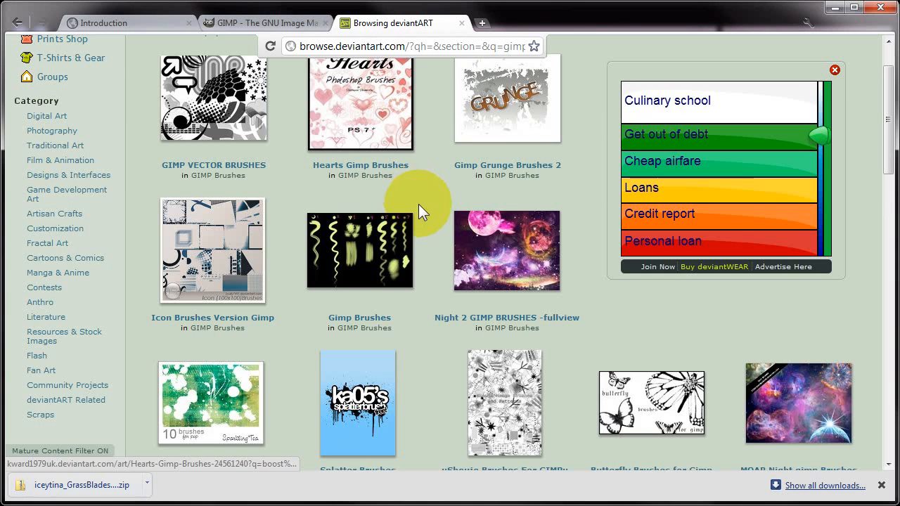
pyautogui.scroll(-3)
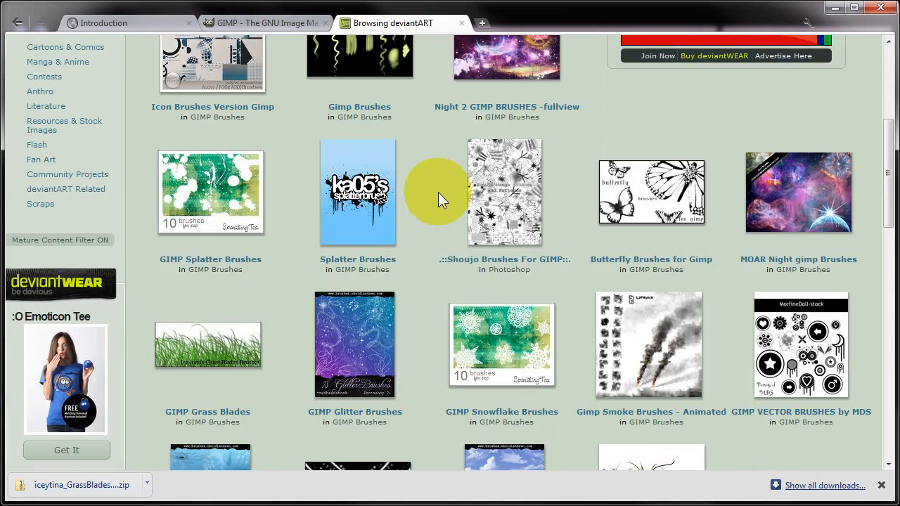
pyautogui.scroll(-3)
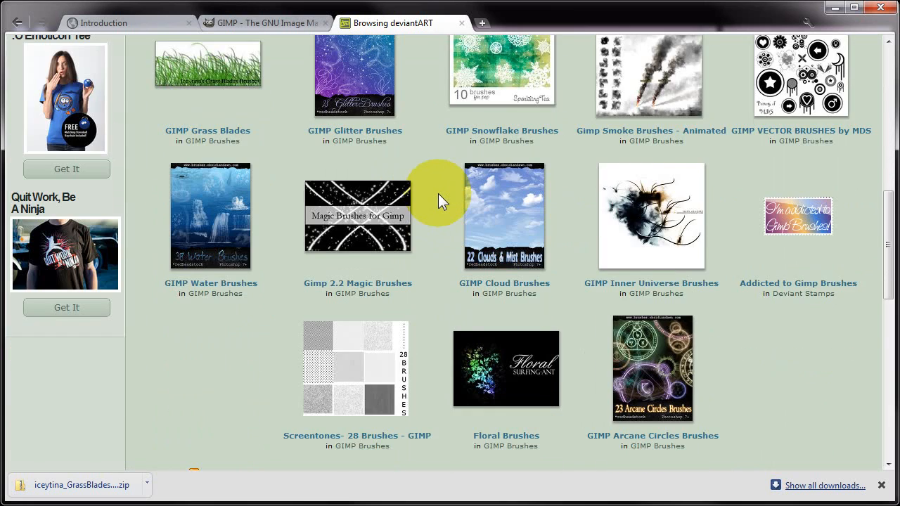
pyautogui.scroll(-3)
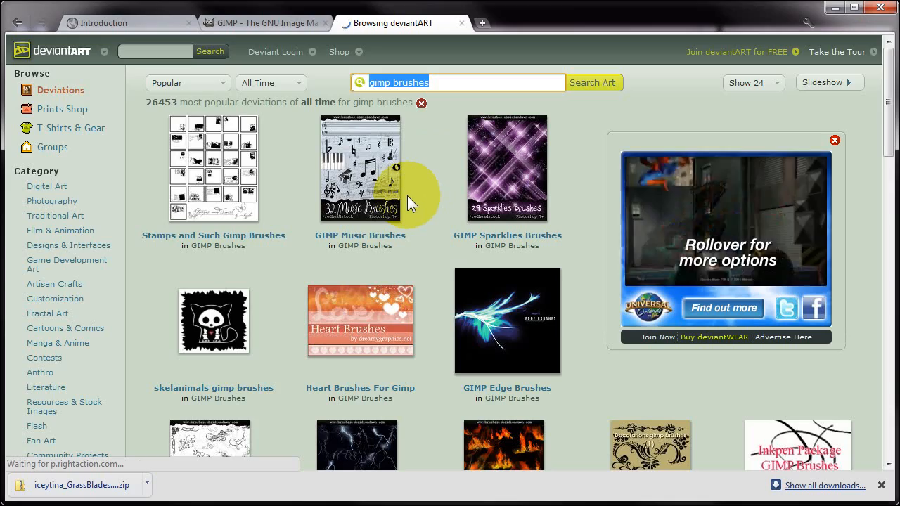
pyautogui.scroll(-3)
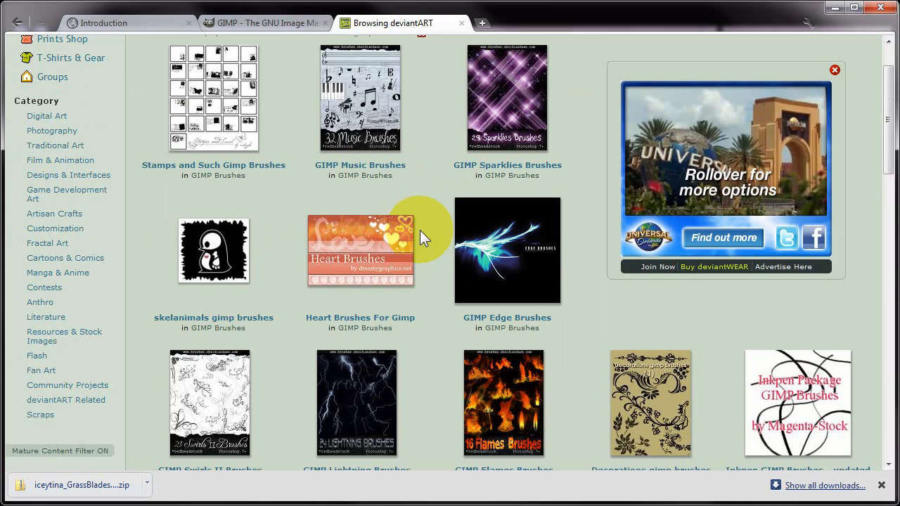
pyautogui.scroll(-3)
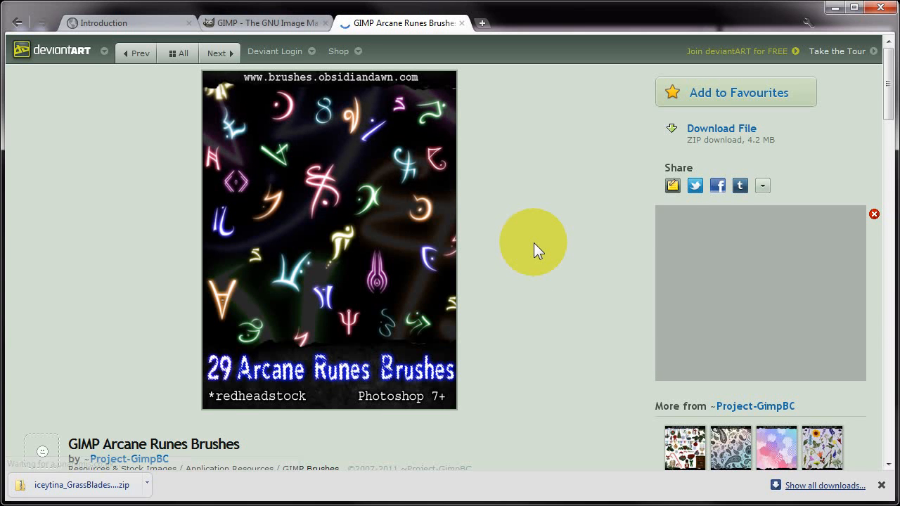
pyautogui.scroll(-3)
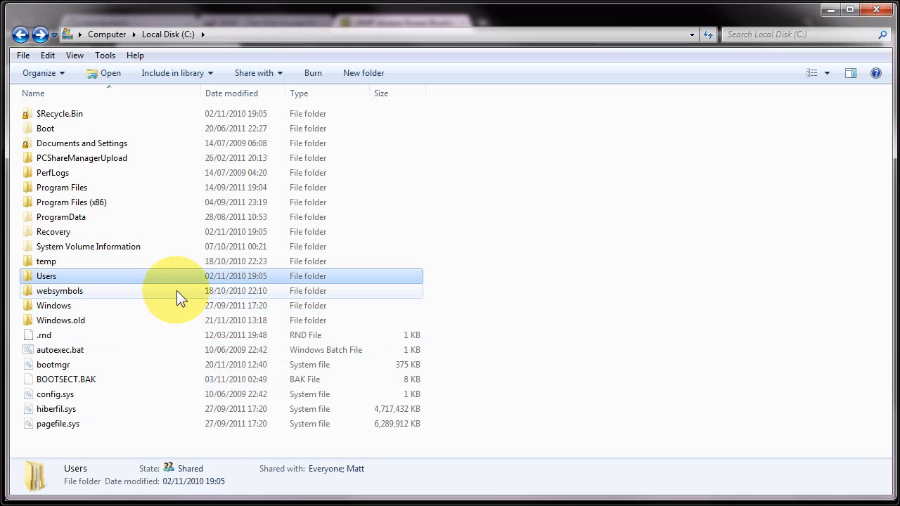
pyautogui.moveTo(175, 289)
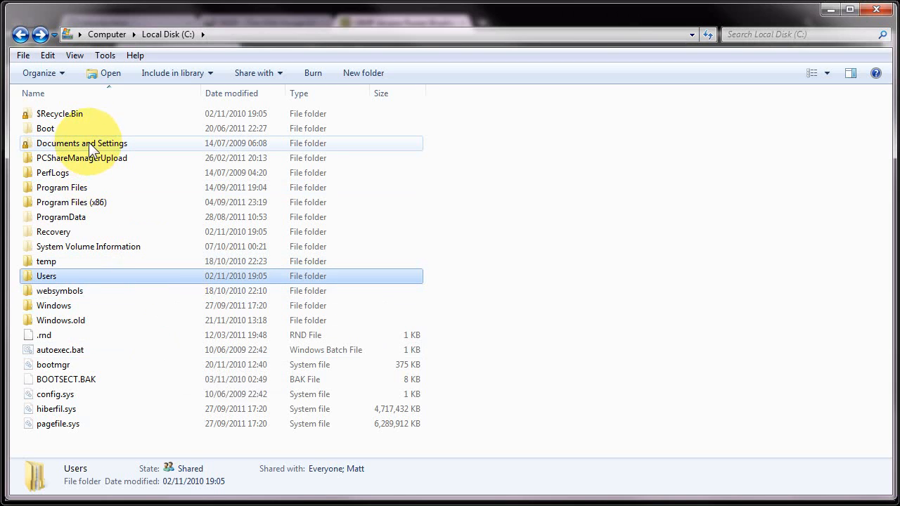
pyautogui.moveTo(49, 284)
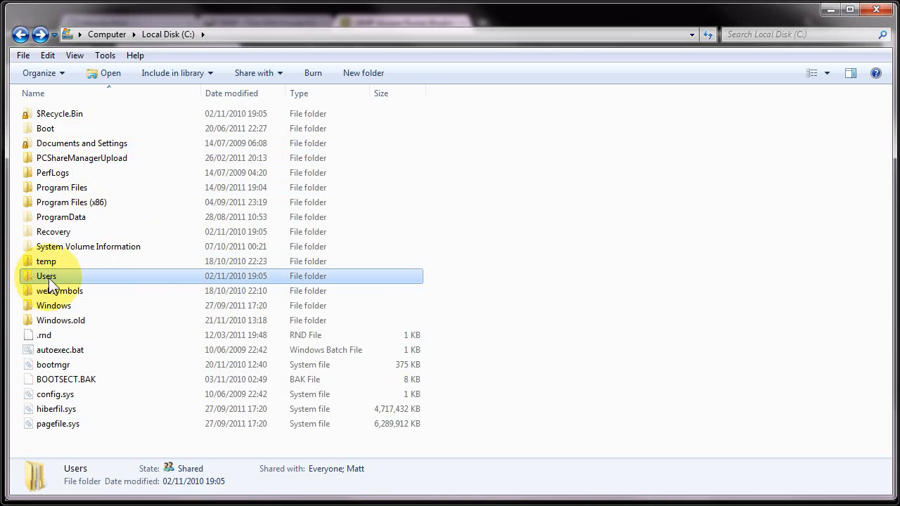
# - Navigate Users > user folder > .gimp-2.6 > brushes to reach the four brush zip archives
pyautogui.doubleClick(46, 275)
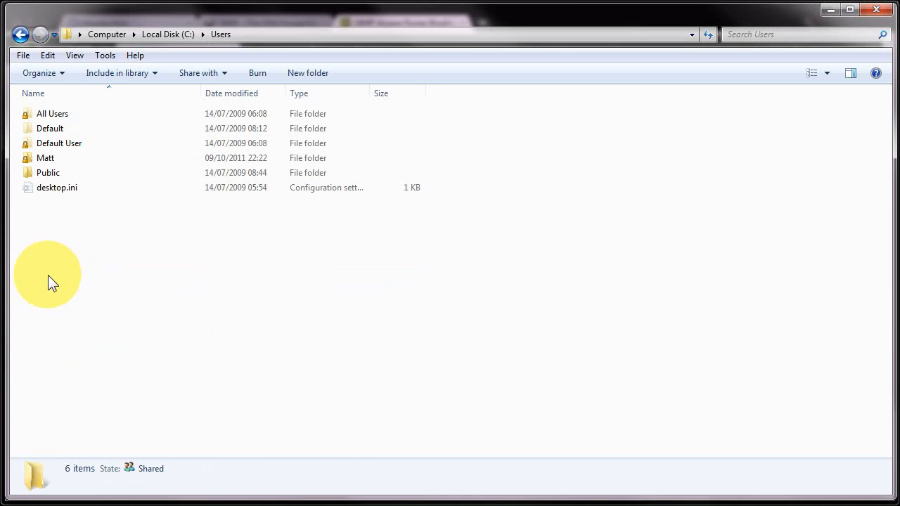
pyautogui.moveTo(96, 302)
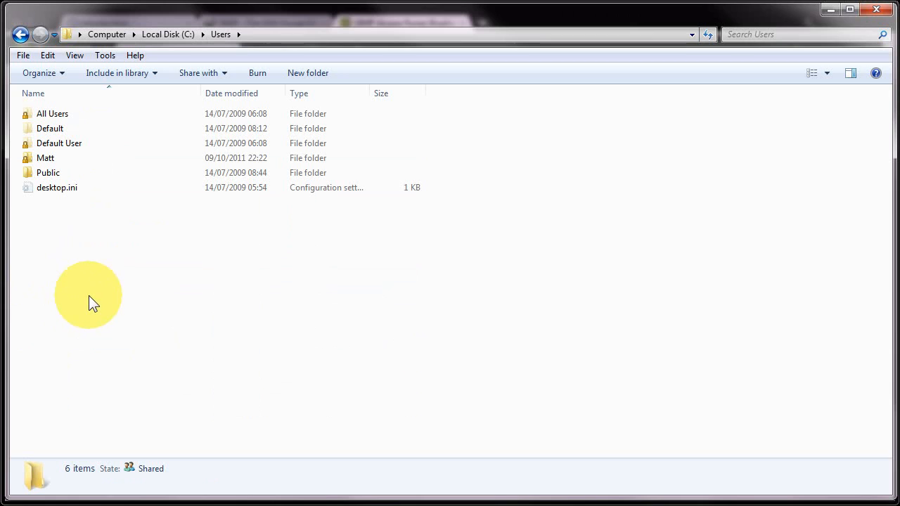
pyautogui.moveTo(118, 234)
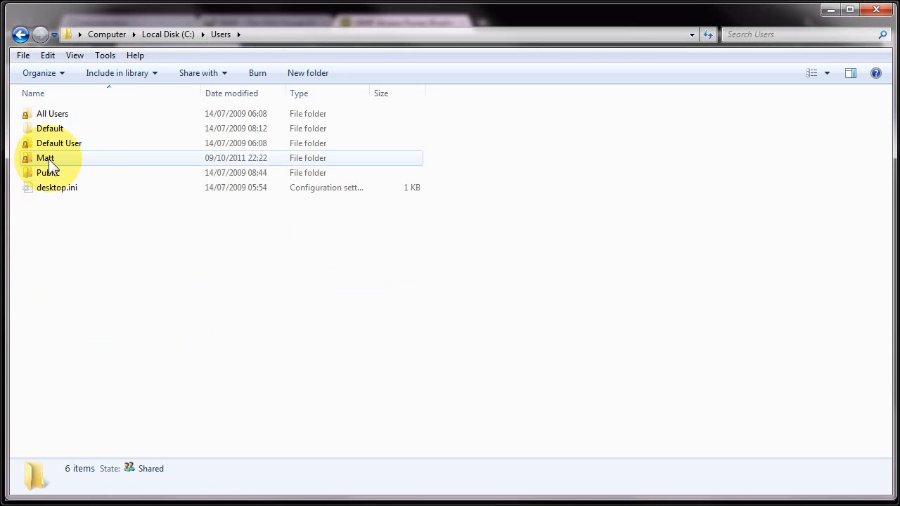
pyautogui.doubleClick(45, 158)
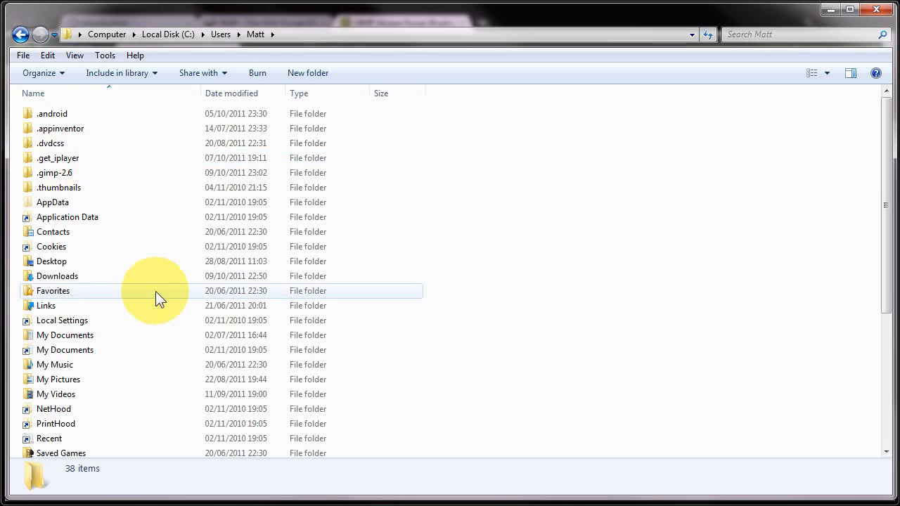
pyautogui.moveTo(55, 173)
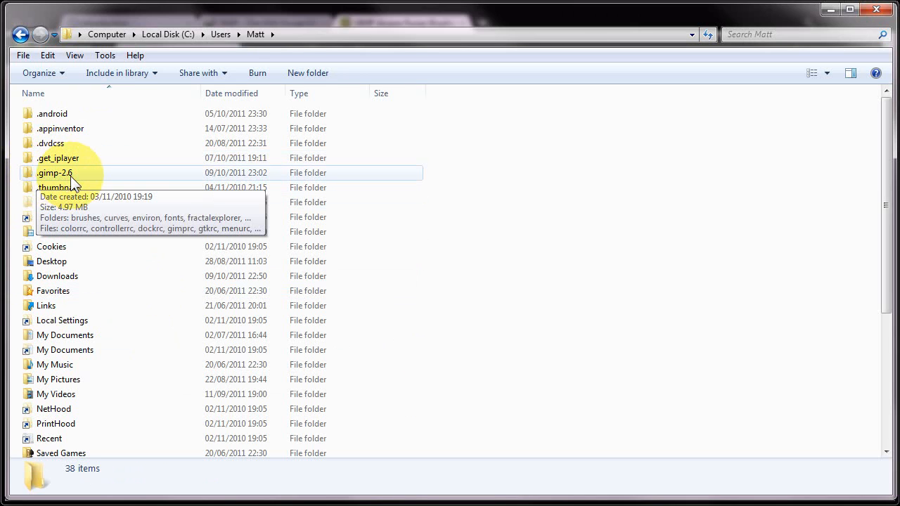
pyautogui.moveTo(79, 181)
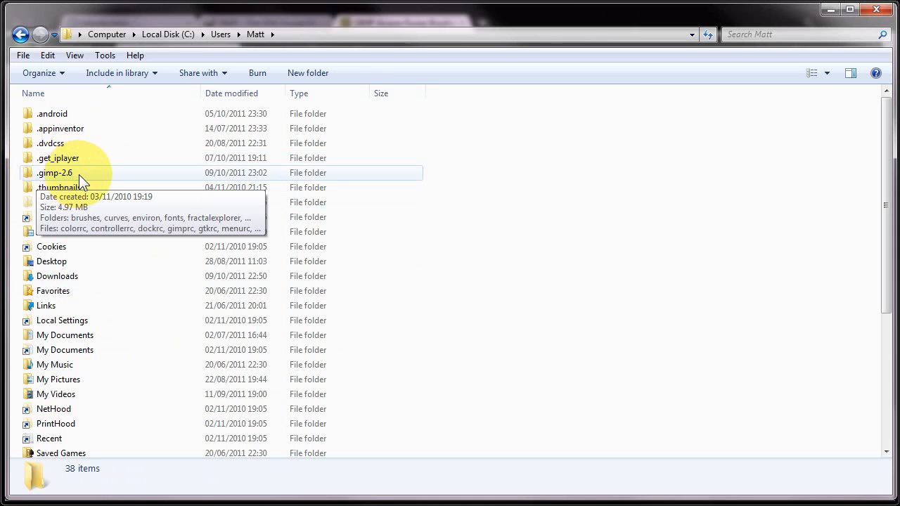
pyautogui.moveTo(62, 186)
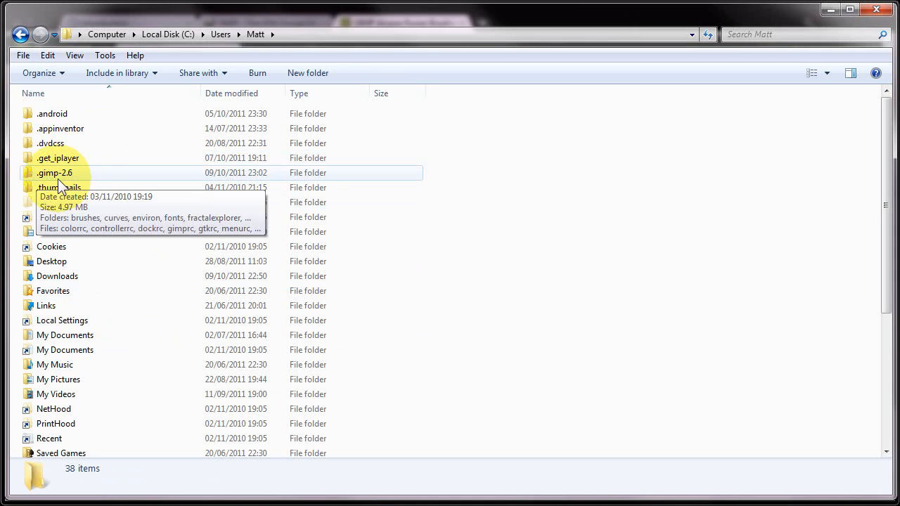
pyautogui.doubleClick(53, 171)
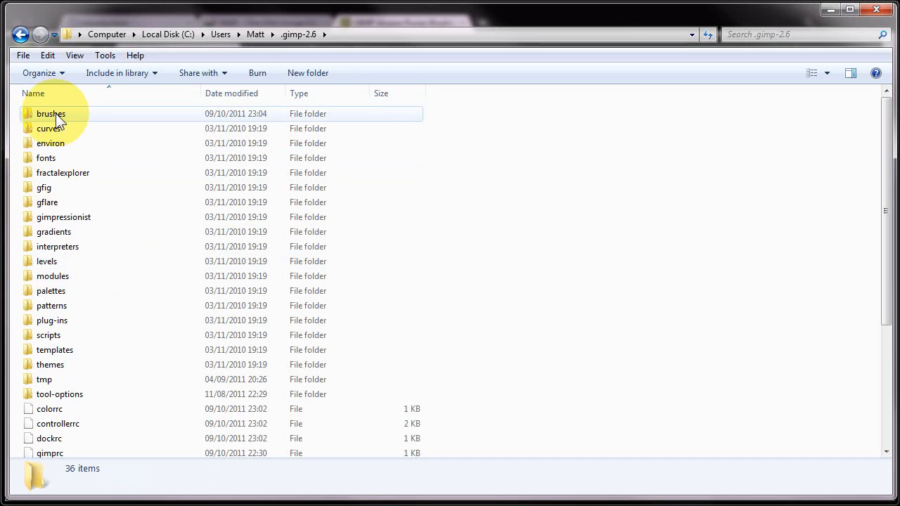
pyautogui.doubleClick(50, 113)
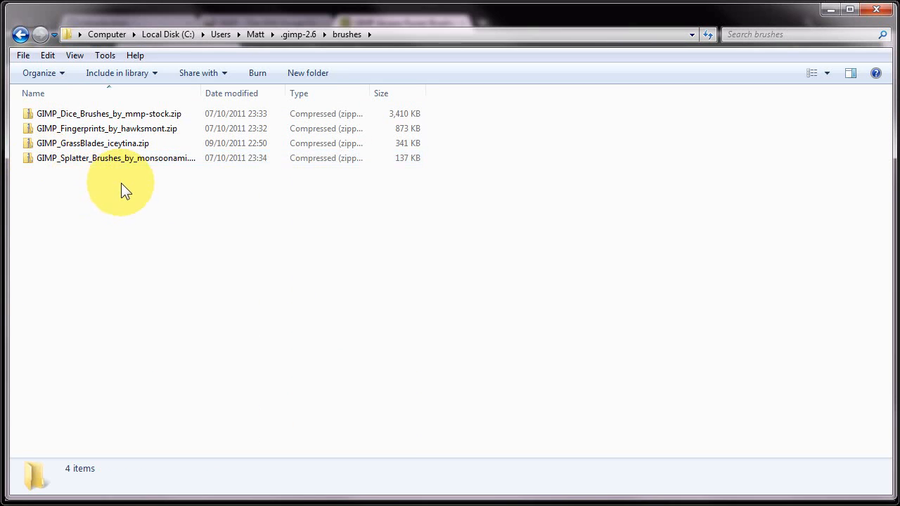
pyautogui.click(116, 157)
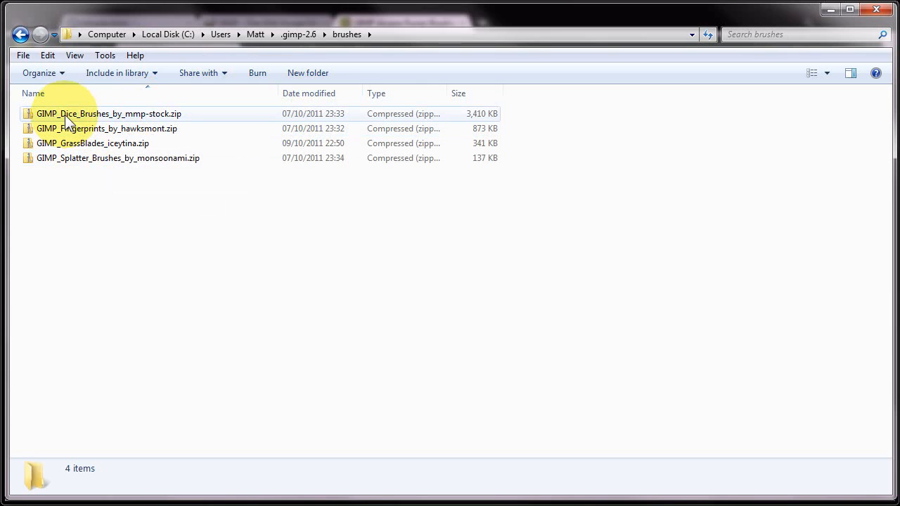
# - Extract the dice, fingerprint, grass blade and splatter archives here with 7-Zip
pyautogui.rightClick(109, 113)
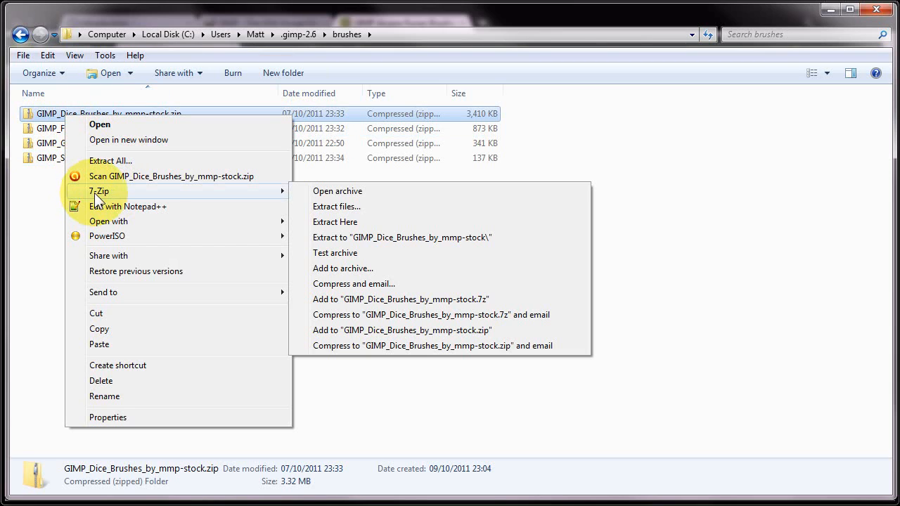
pyautogui.moveTo(208, 199)
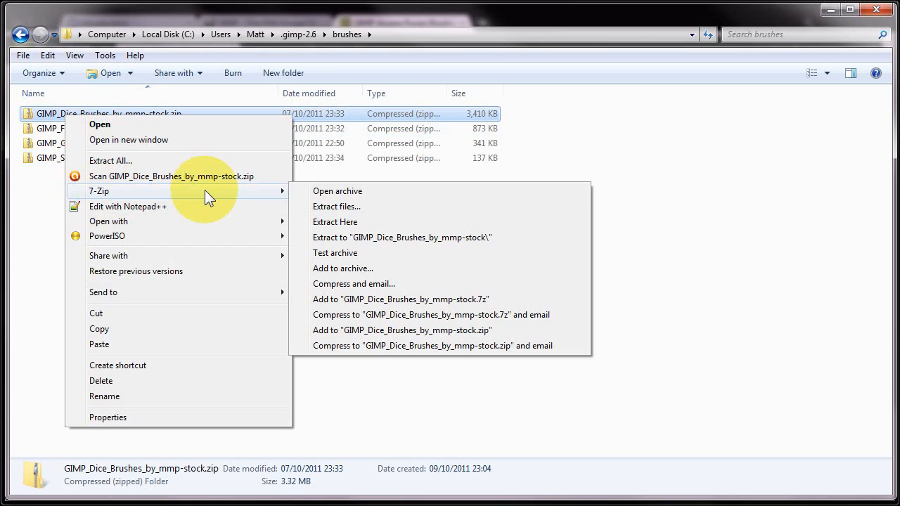
pyautogui.moveTo(350, 229)
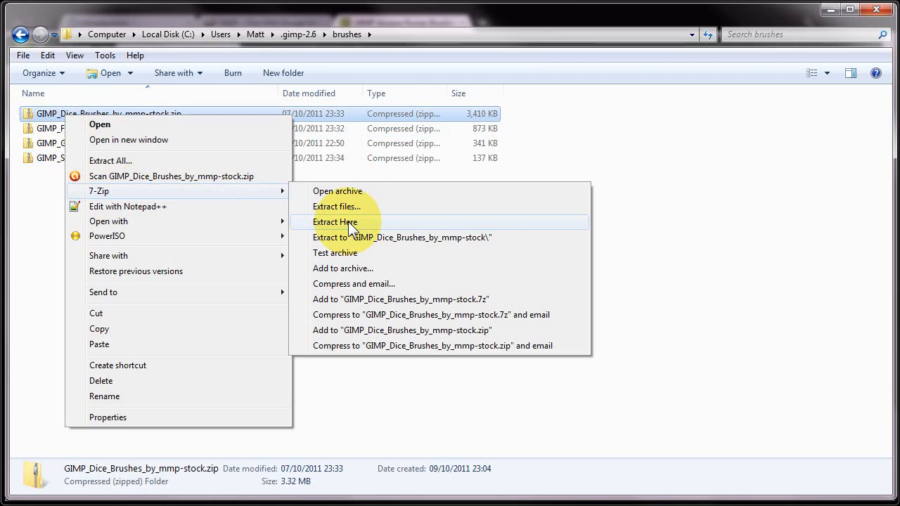
pyautogui.click(334, 222)
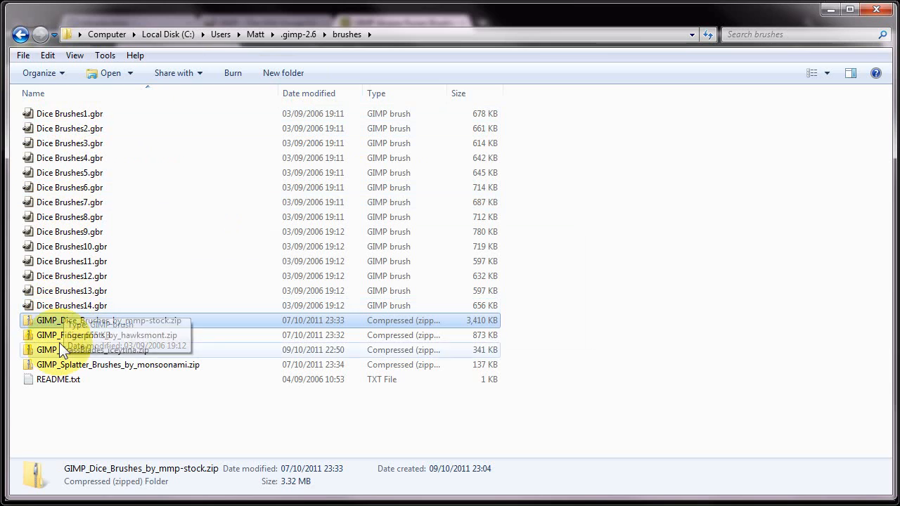
pyautogui.rightClick(105, 335)
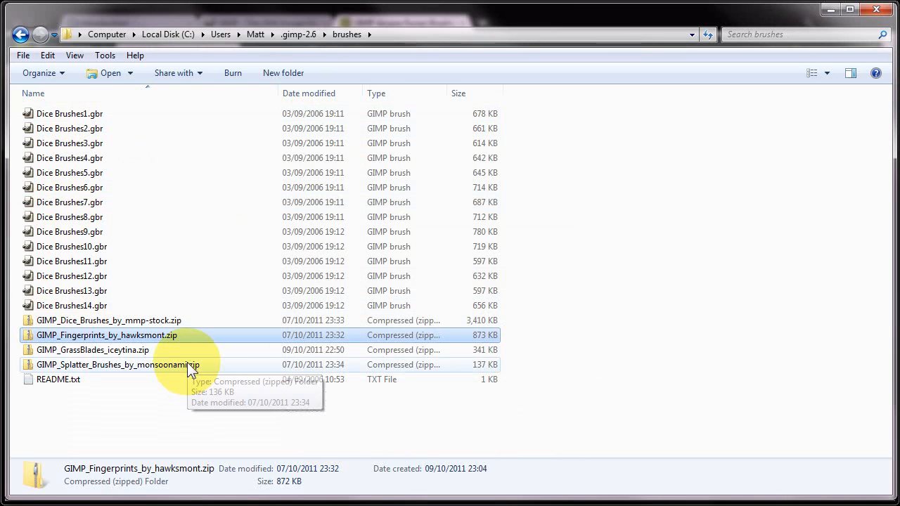
pyautogui.scroll(-3)
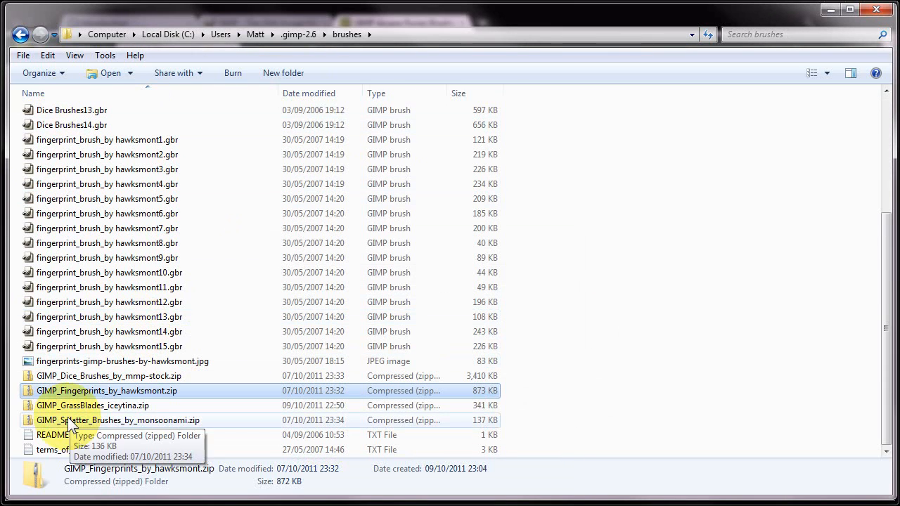
pyautogui.rightClick(91, 405)
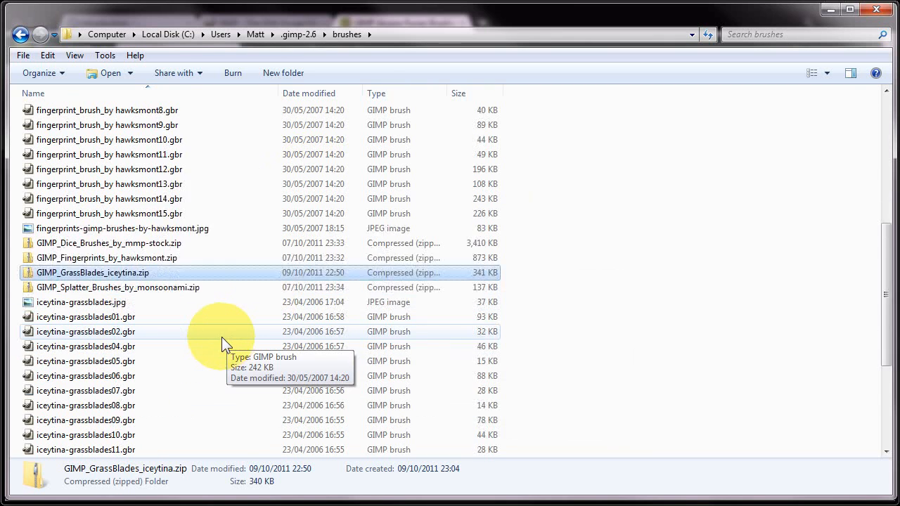
pyautogui.scroll(-3)
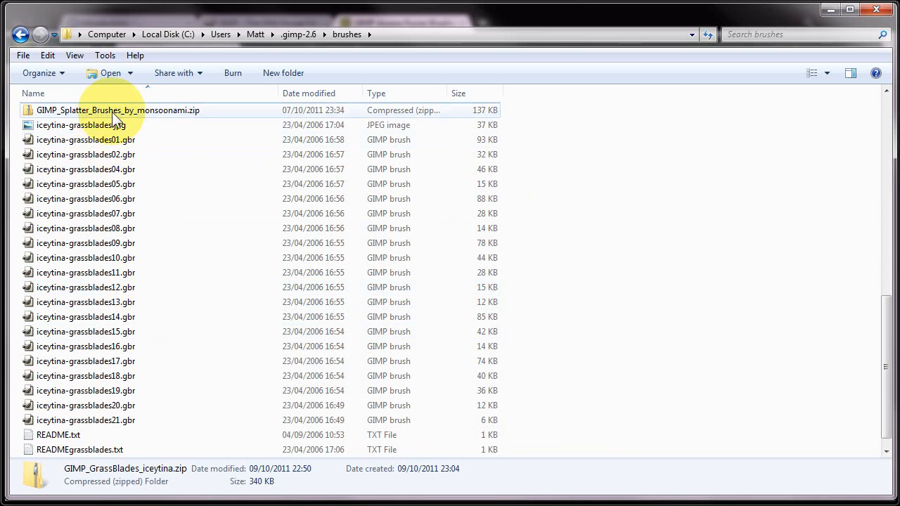
pyautogui.rightClick(117, 110)
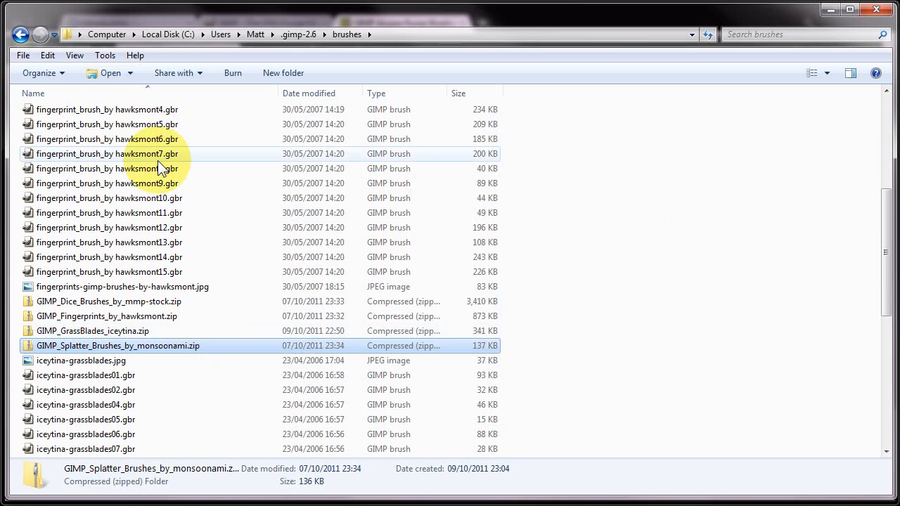
pyautogui.click(105, 154)
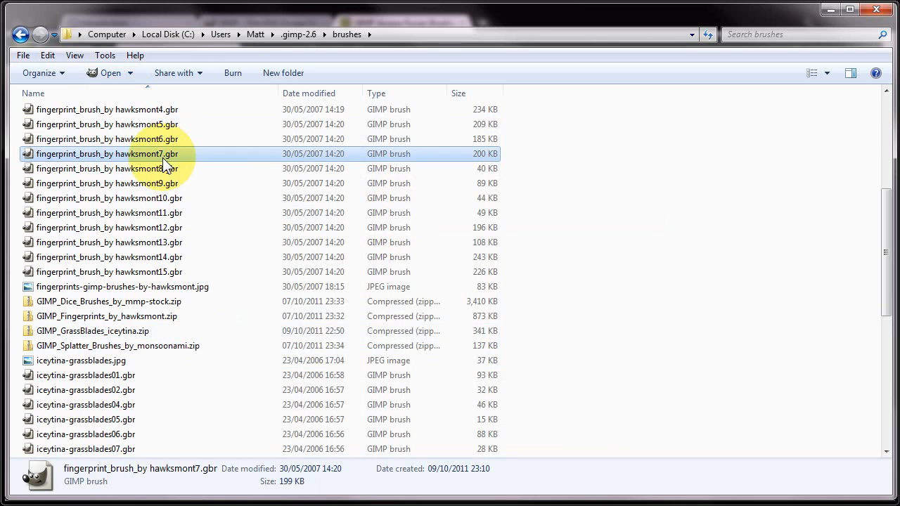
pyautogui.scroll(-3)
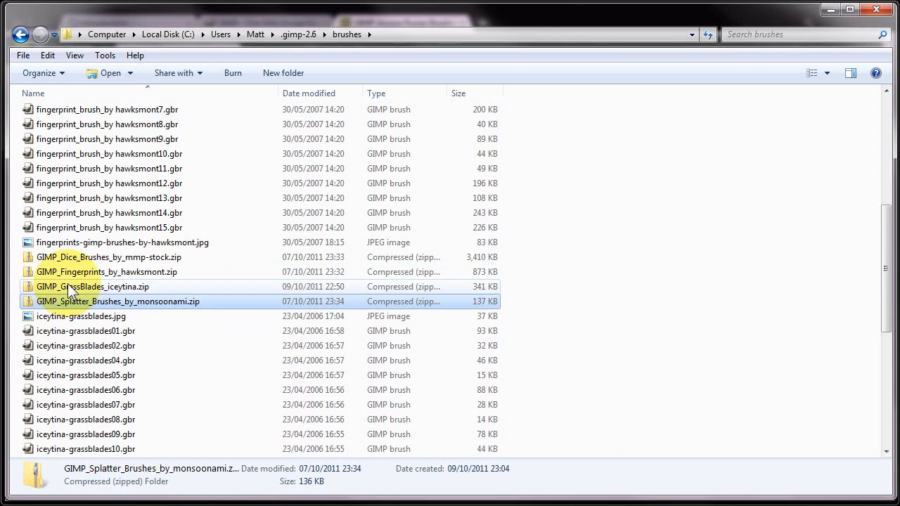
# - Delete the four zip archives to the Recycle Bin
pyautogui.click(91, 287)
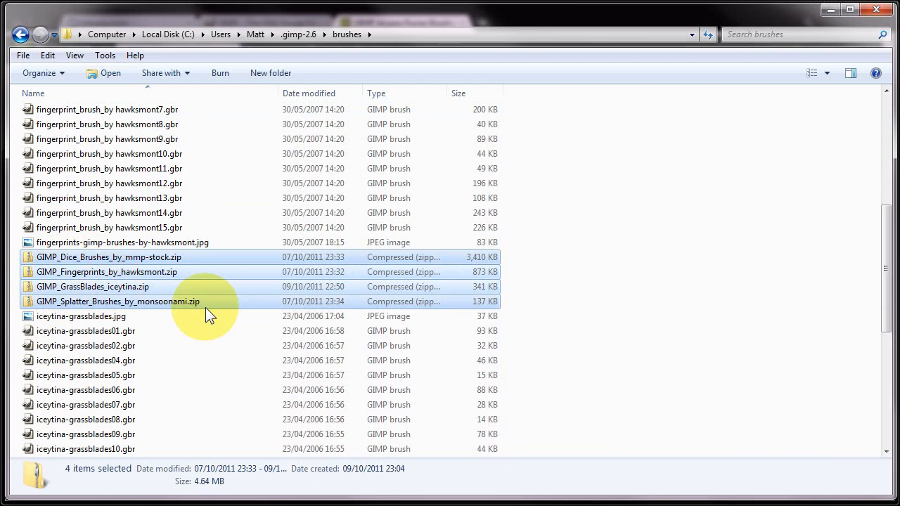
pyautogui.press('Delete')
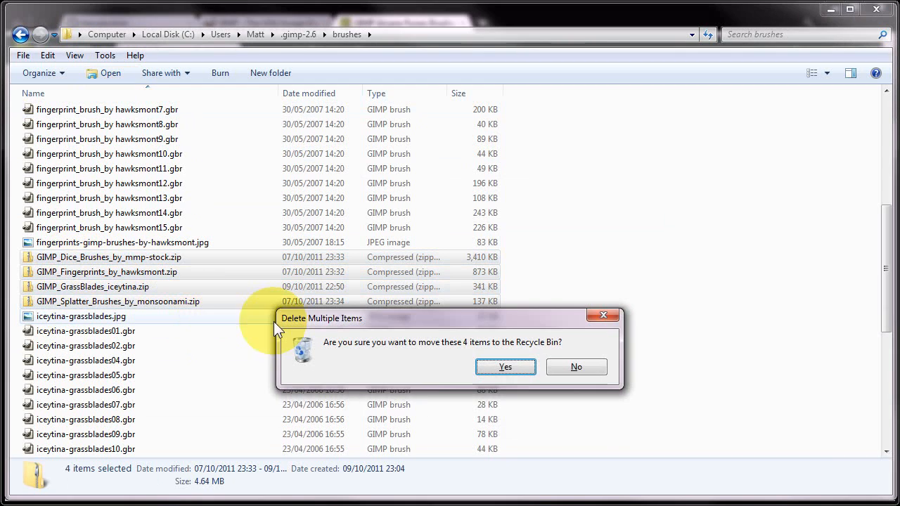
pyautogui.click(505, 366)
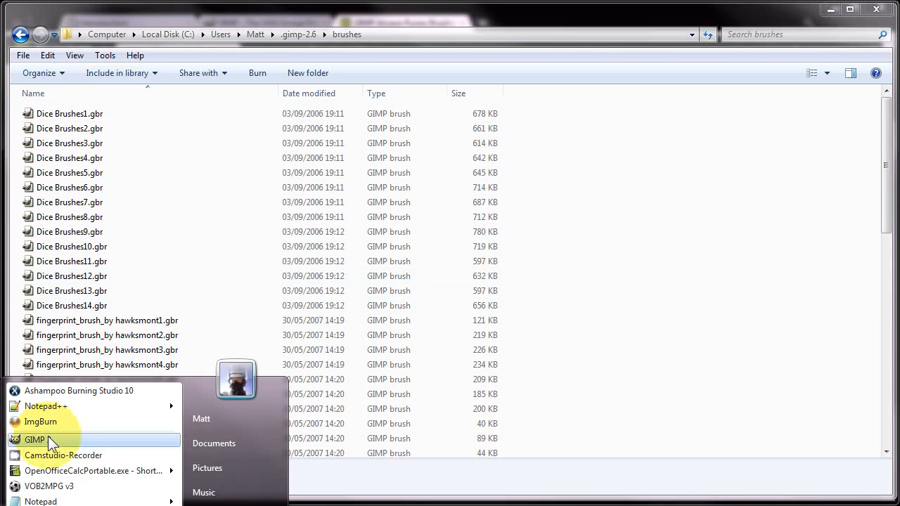
# - Start GIMP and create a new blank image
pyautogui.click(34, 439)
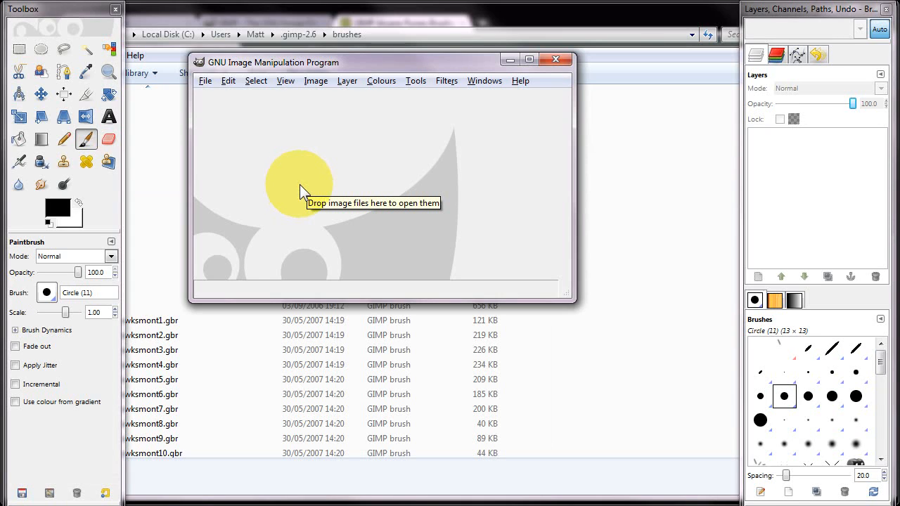
pyautogui.moveTo(720, 16)
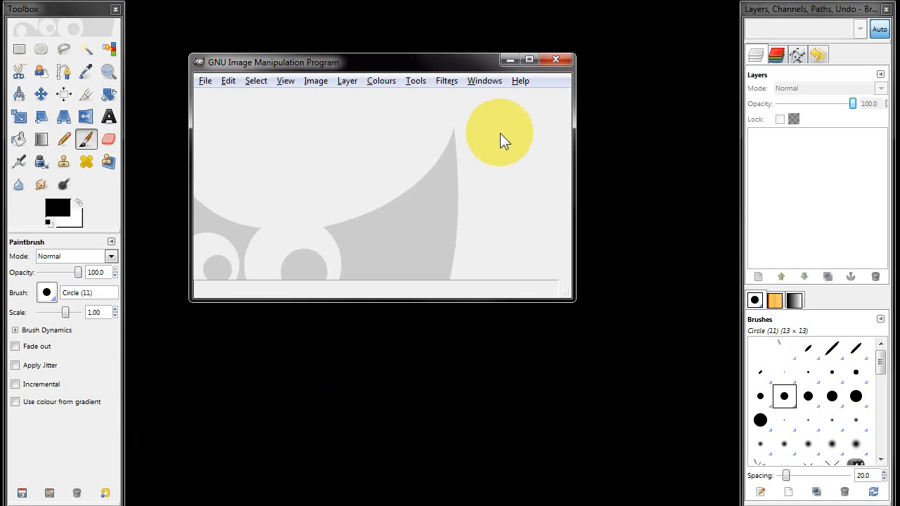
pyautogui.click(205, 80)
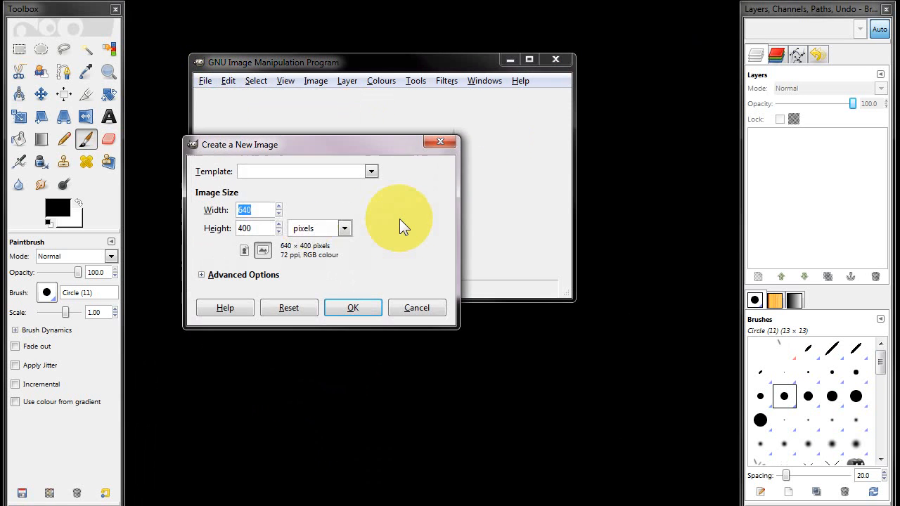
pyautogui.click(352, 307)
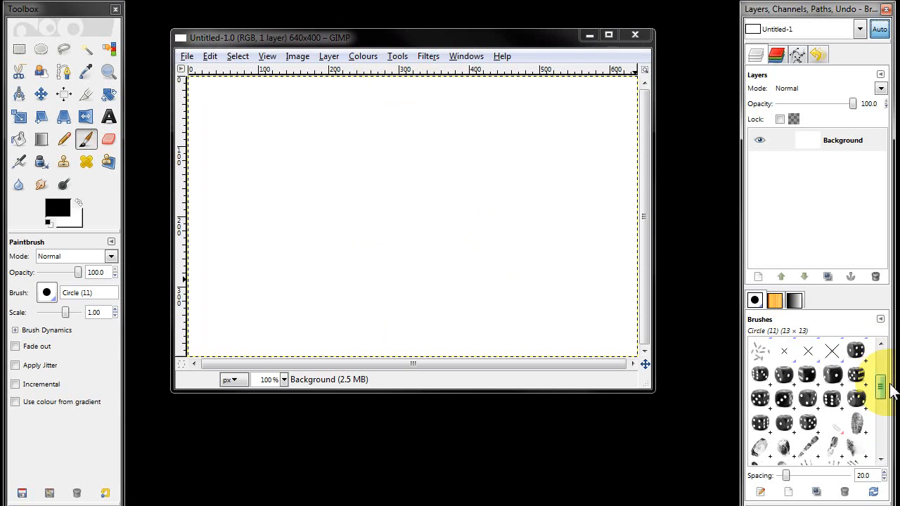
# - Scroll the Brushes dialog to find the newly loaded dice, fingerprint, splatter and grass brushes
pyautogui.scroll(-3)
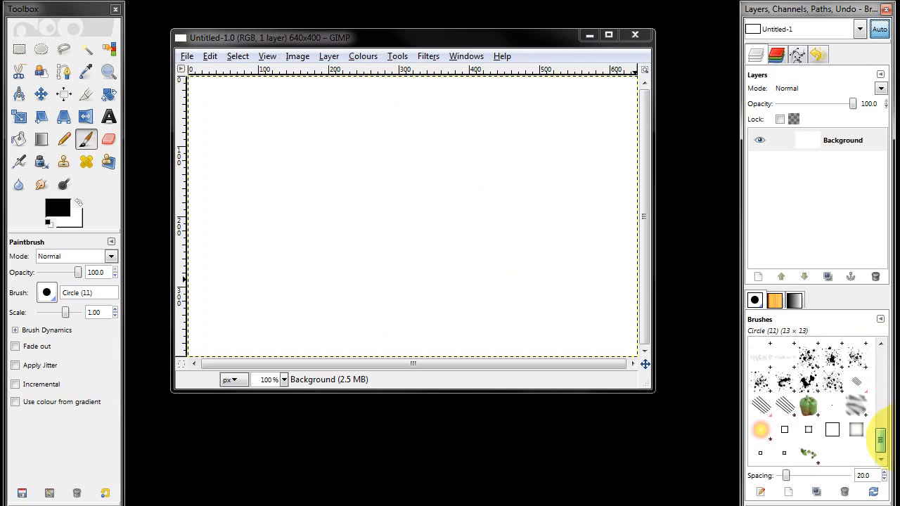
pyautogui.scroll(-3)
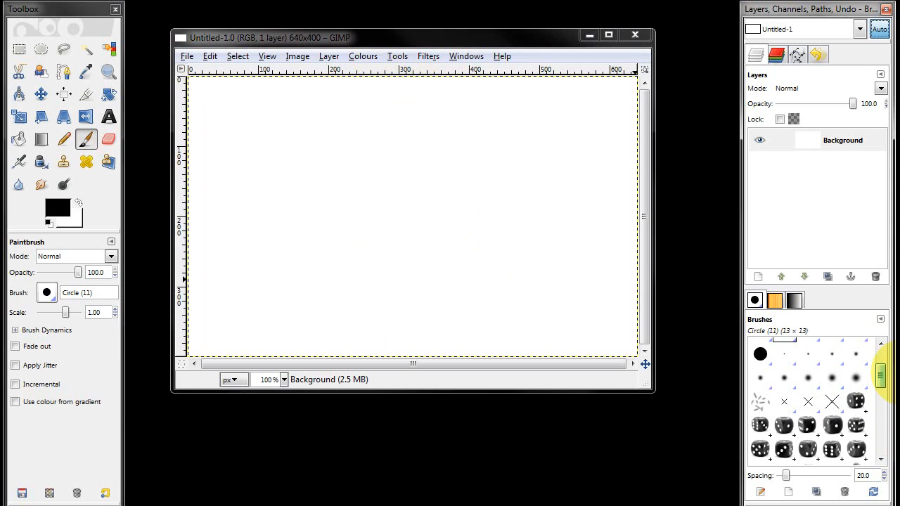
pyautogui.scroll(-3)
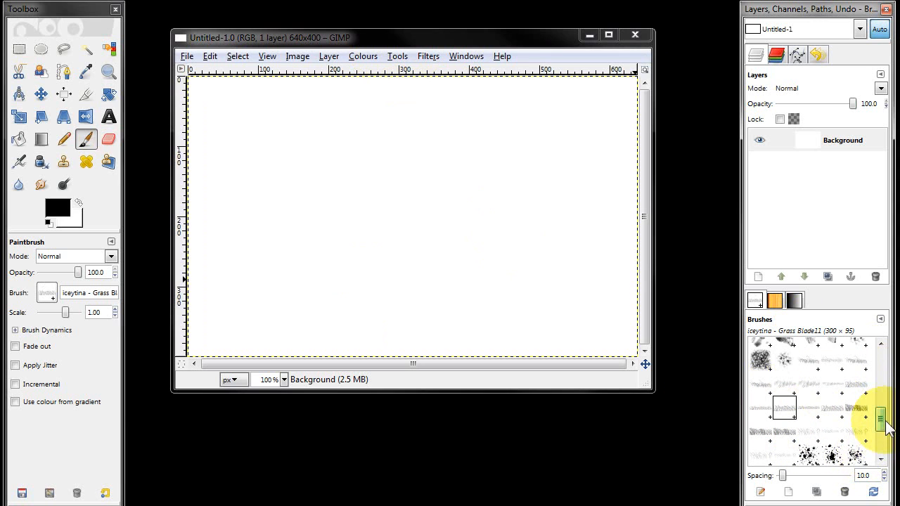
pyautogui.scroll(-3)
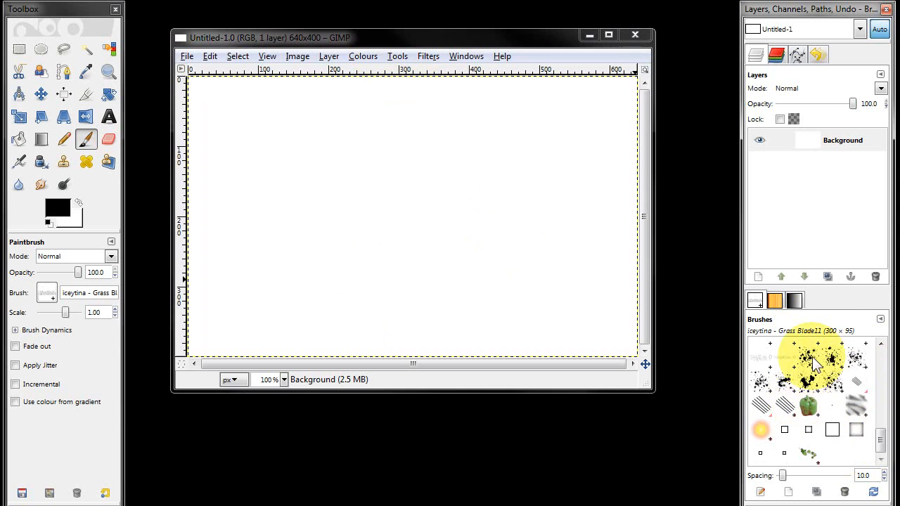
# - Pick a grass blade brush, set the colour to green and shrink the brush for grass strokes
pyautogui.click(807, 357)
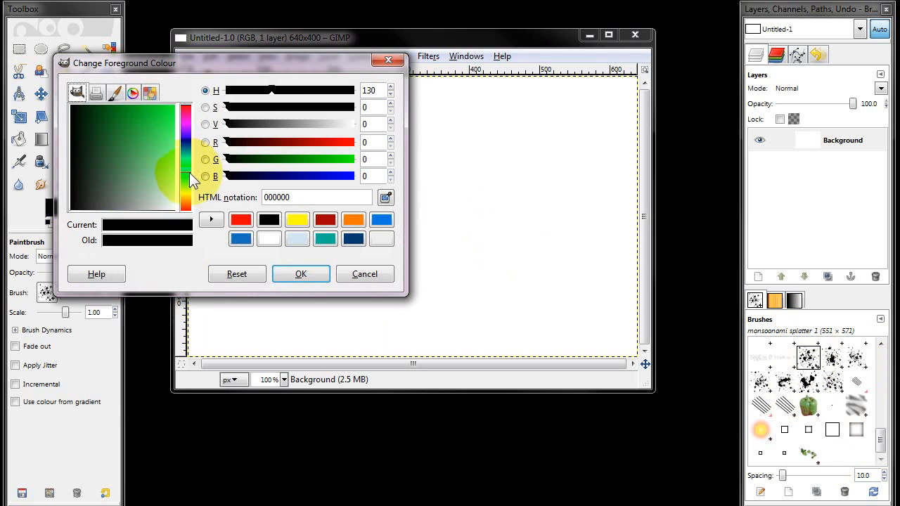
pyautogui.click(172, 124)
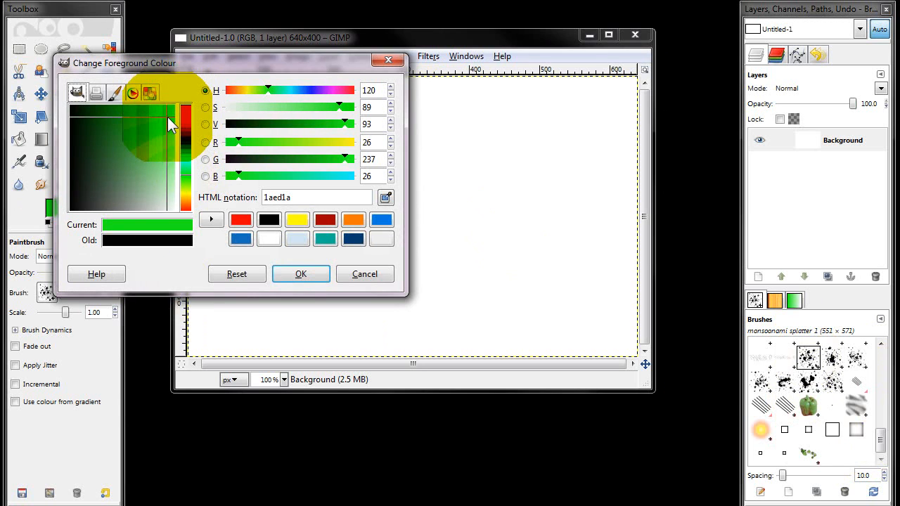
pyautogui.click(301, 272)
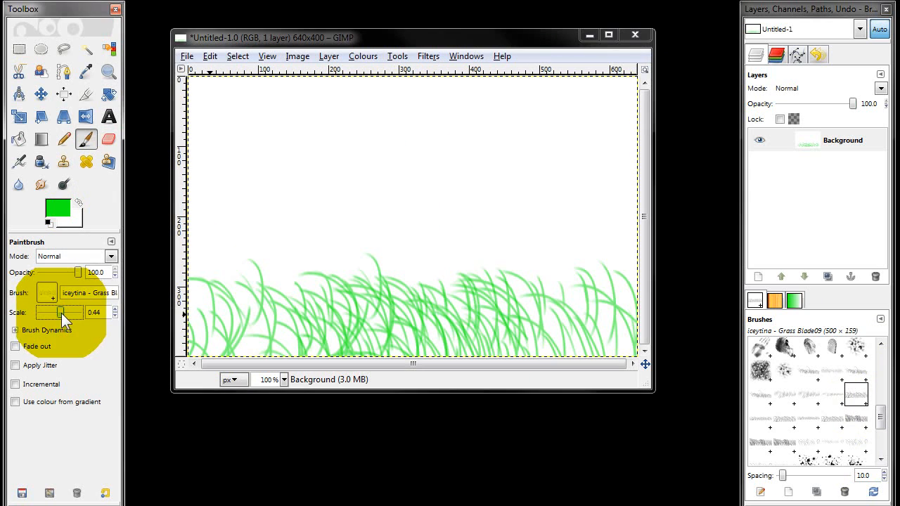
pyautogui.click(523, 359)
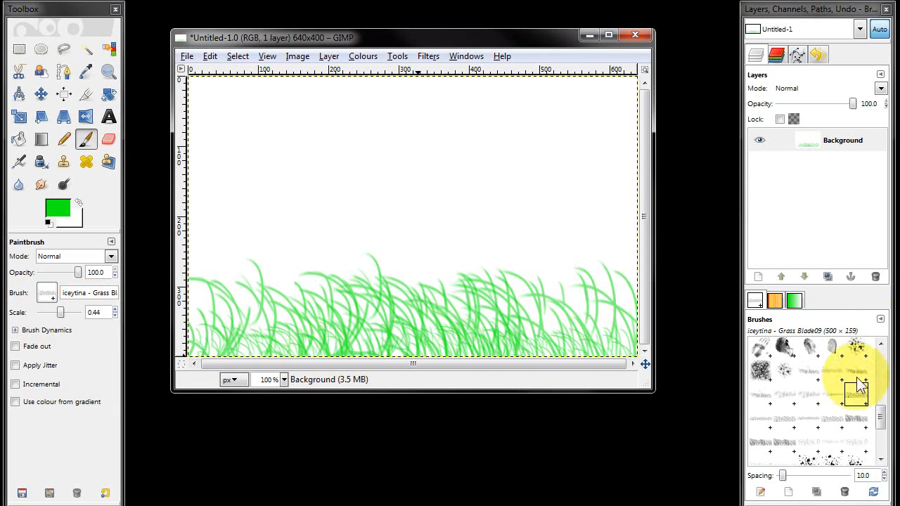
pyautogui.scroll(-3)
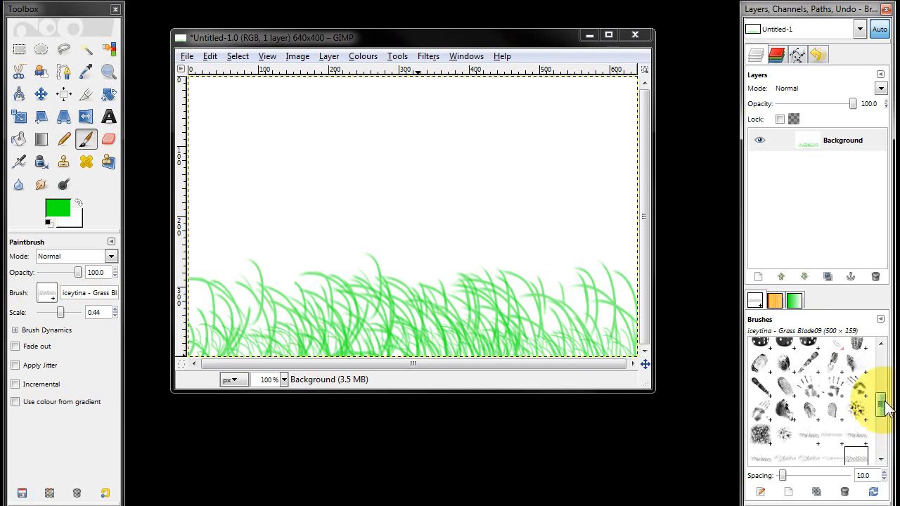
# - Switch back to black and select a fingerprint brush for the handprints
pyautogui.click(56, 209)
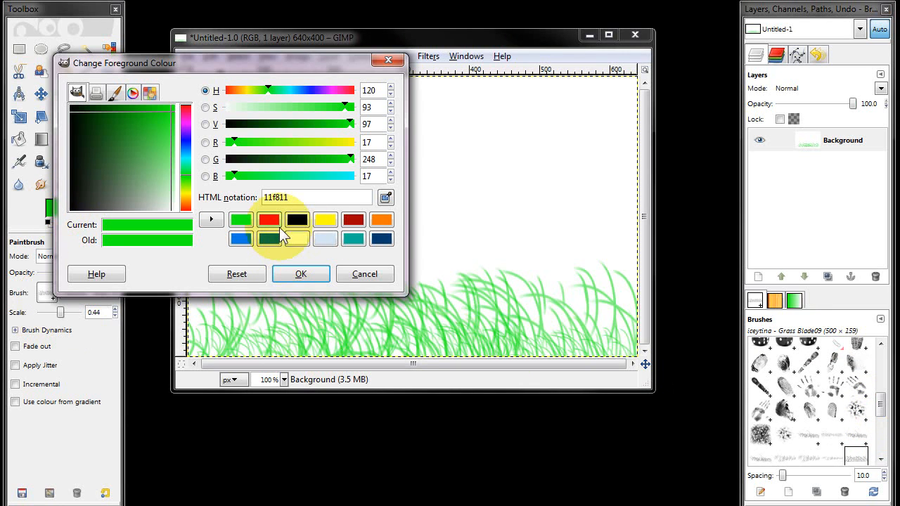
pyautogui.click(297, 219)
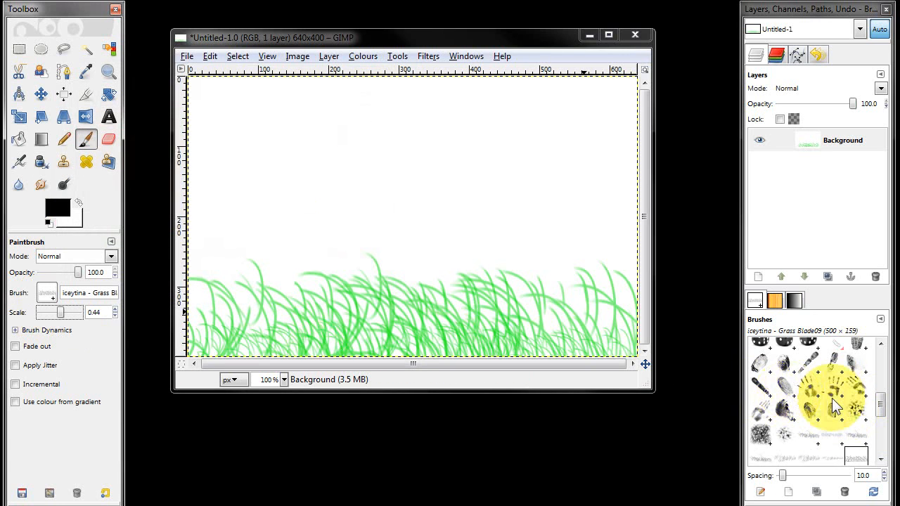
pyautogui.click(807, 385)
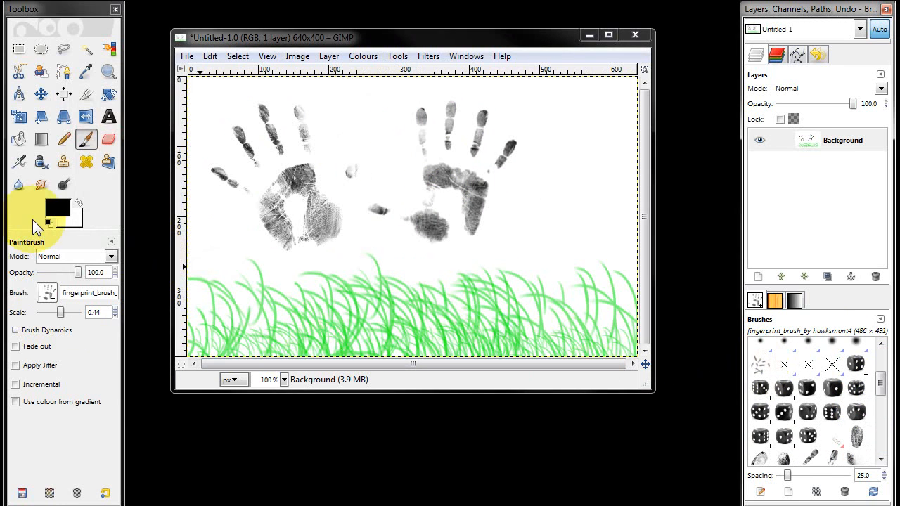
# - Set the colour to red and stamp a die near the top right with a dice brush
pyautogui.click(57, 208)
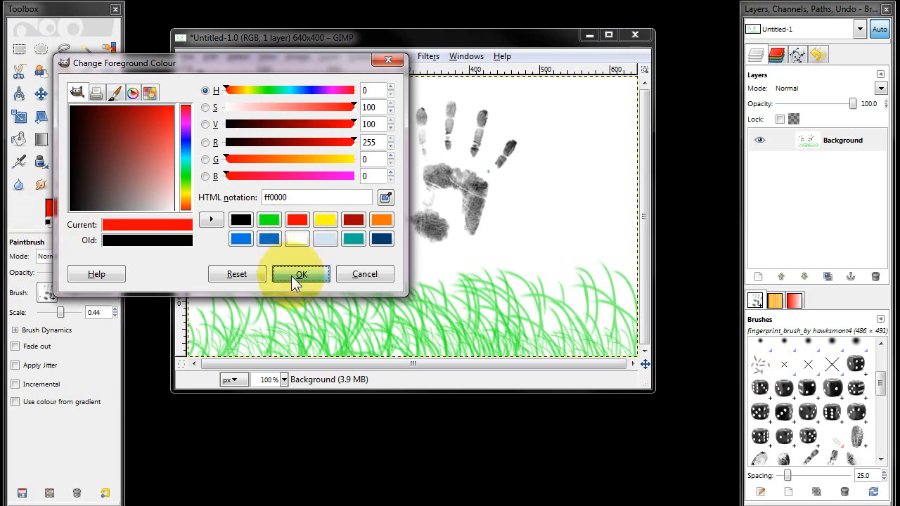
pyautogui.click(301, 273)
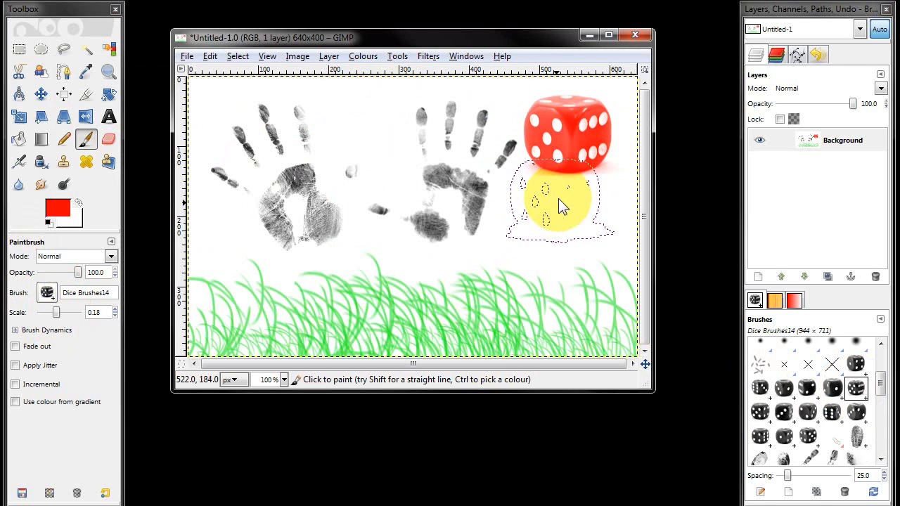
pyautogui.click(341, 317)
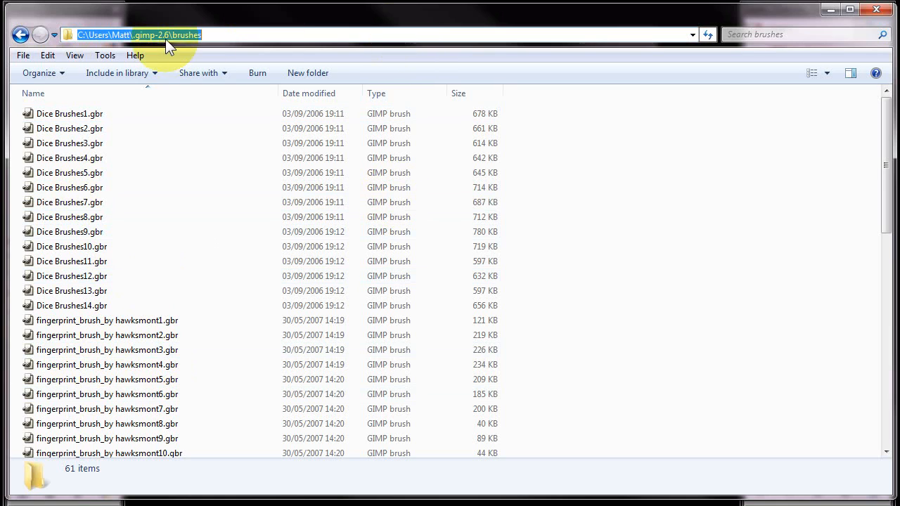
pyautogui.moveTo(158, 44)
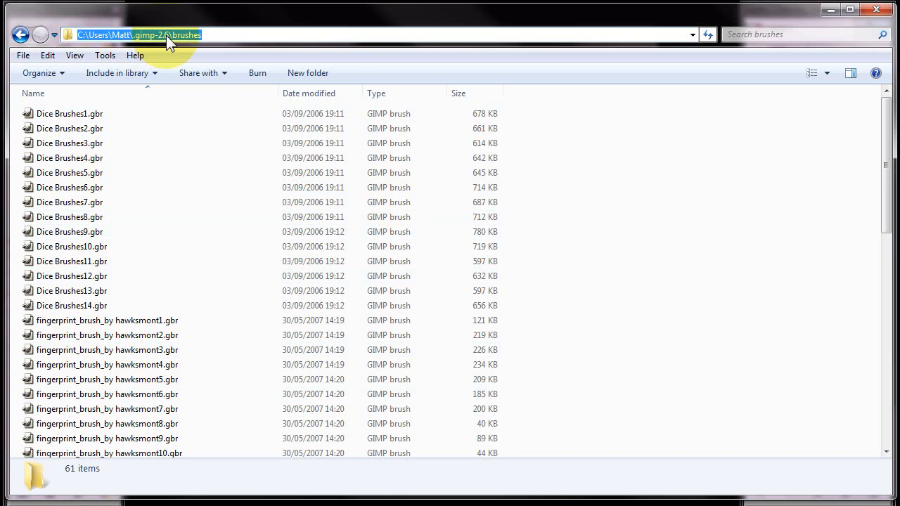
pyautogui.moveTo(126, 43)
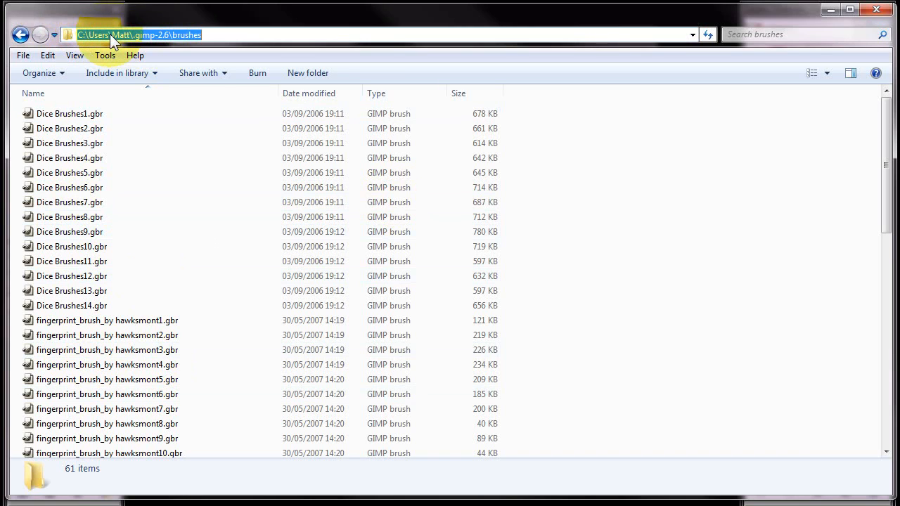
pyautogui.moveTo(143, 44)
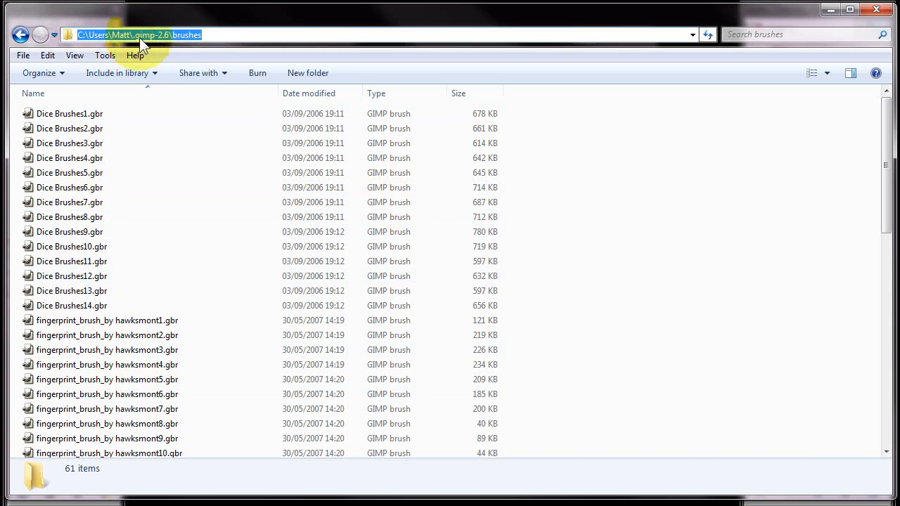
# - Open the brushes folder in Explorer and scroll through the dice, fingerprint and grassblade .gbr files
pyautogui.doubleClick(186, 34)
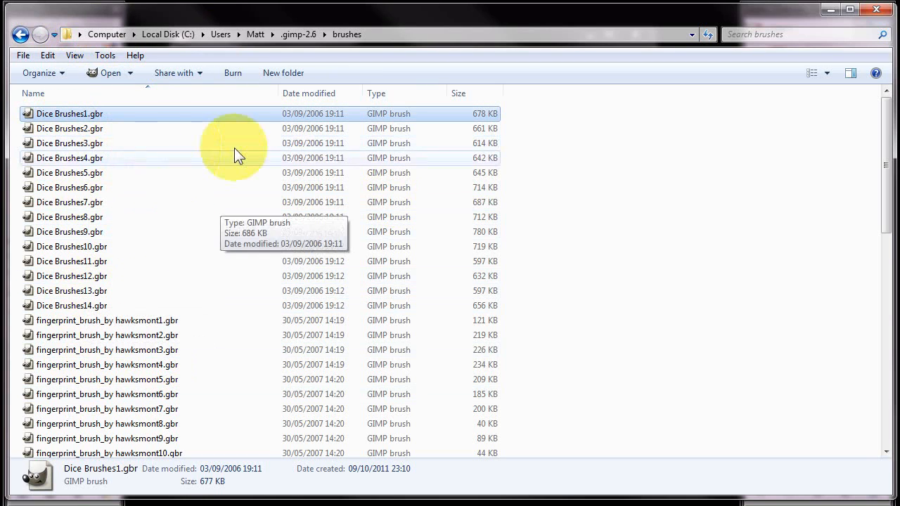
pyautogui.moveTo(68, 312)
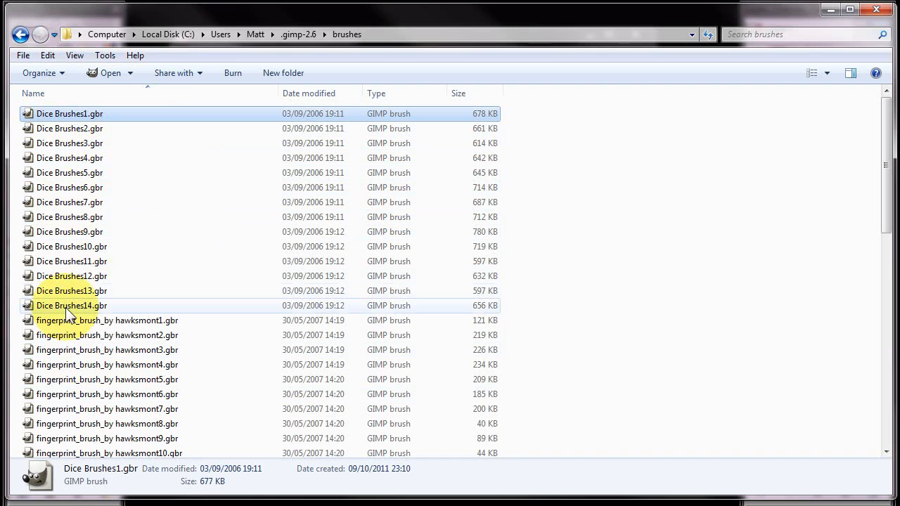
pyautogui.scroll(-3)
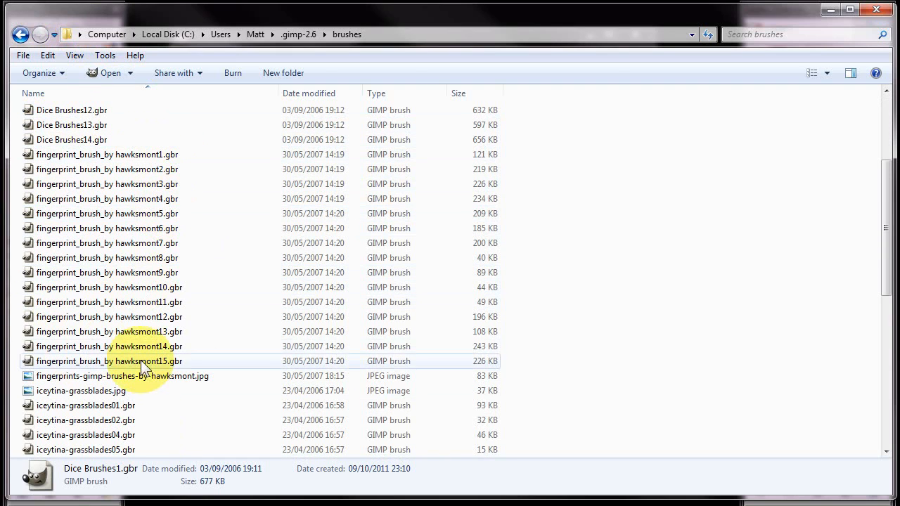
pyautogui.scroll(-3)
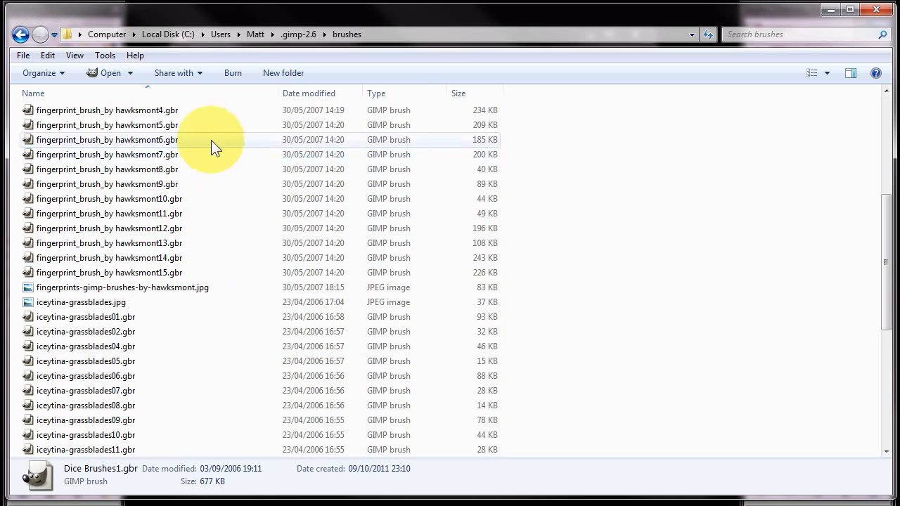
pyautogui.moveTo(195, 291)
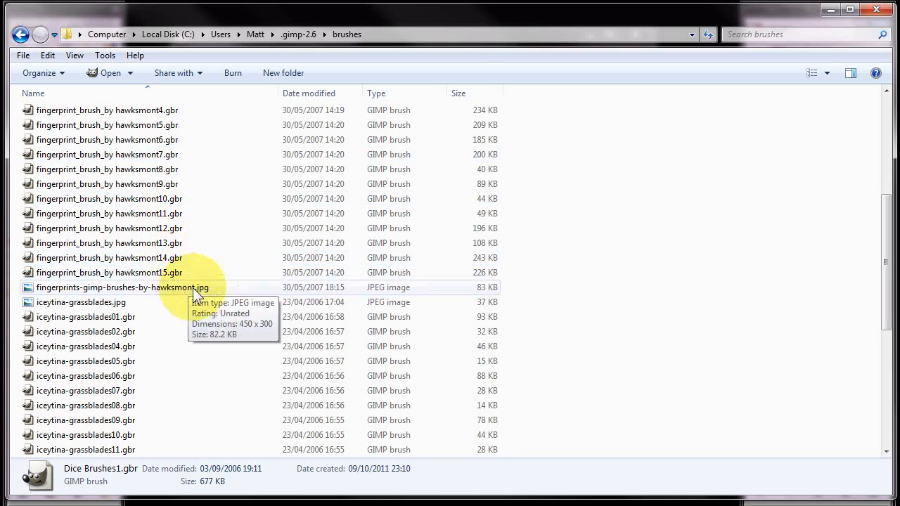
pyautogui.moveTo(147, 184)
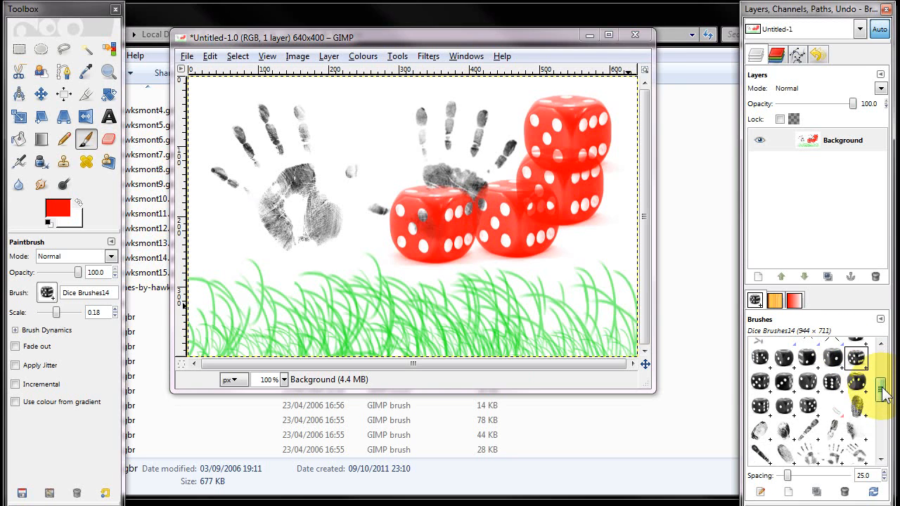
# - Stamp blue splatters over the canvas with a splatter brush
pyautogui.click(46, 292)
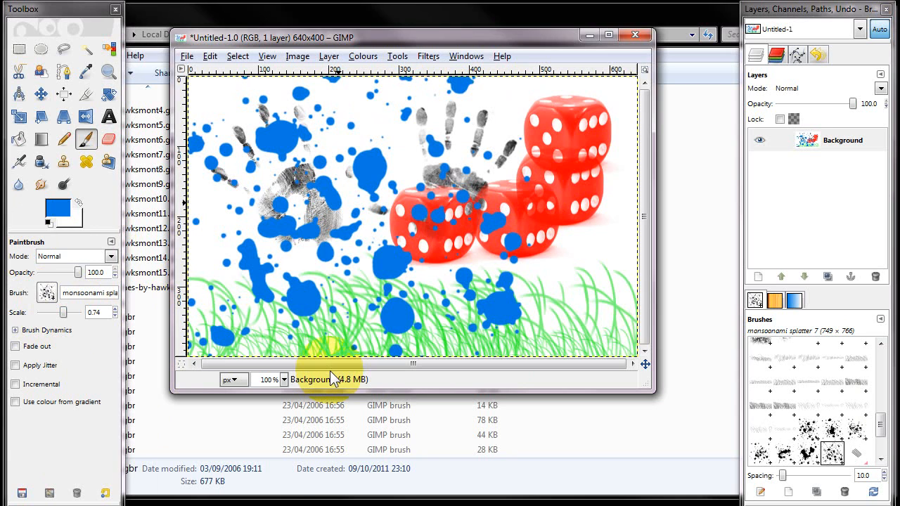
pyautogui.click(354, 331)
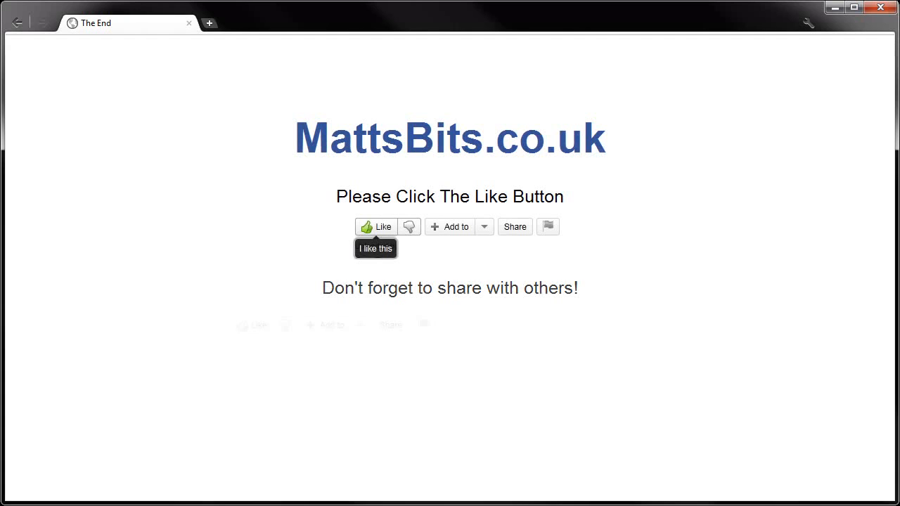
# - Expand the video's sharing options (embed, email, social networks) on the browser end page
pyautogui.click(391, 325)
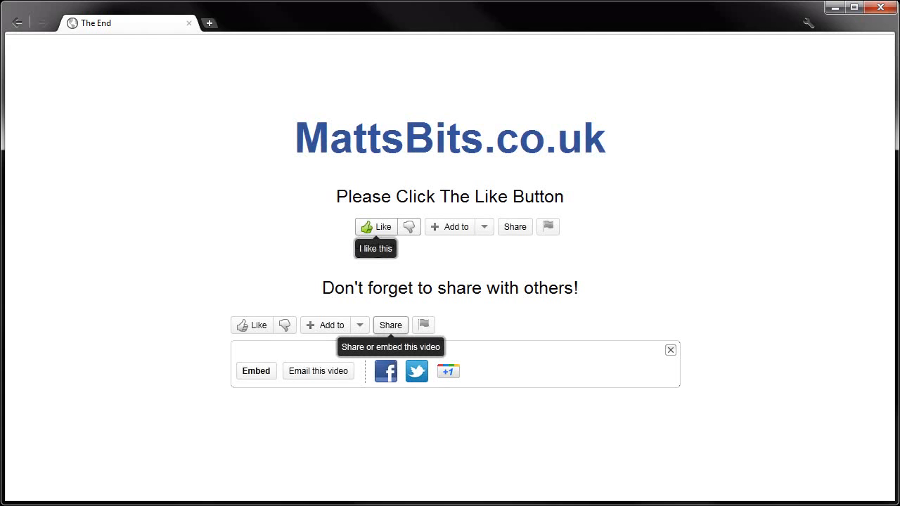